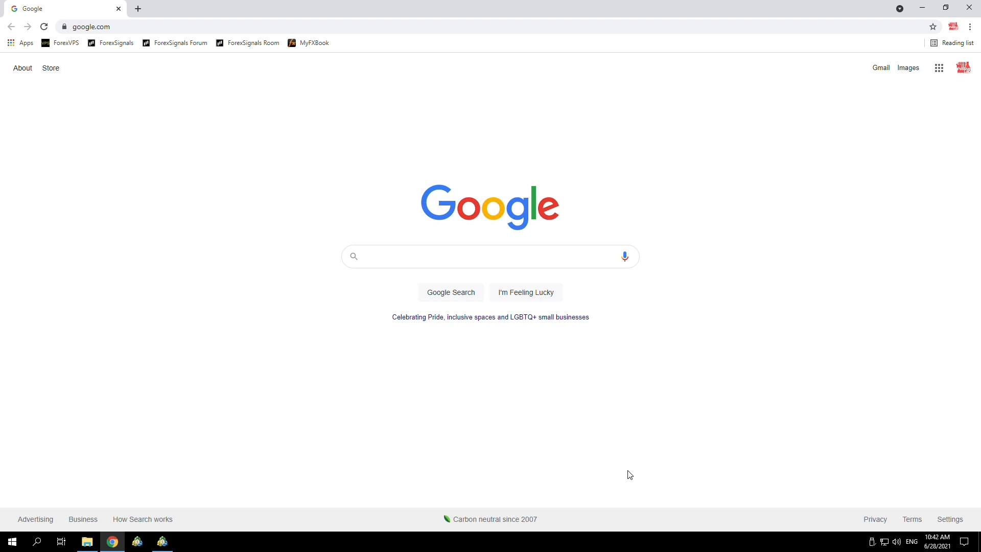
pyautogui.moveTo(456, 377)
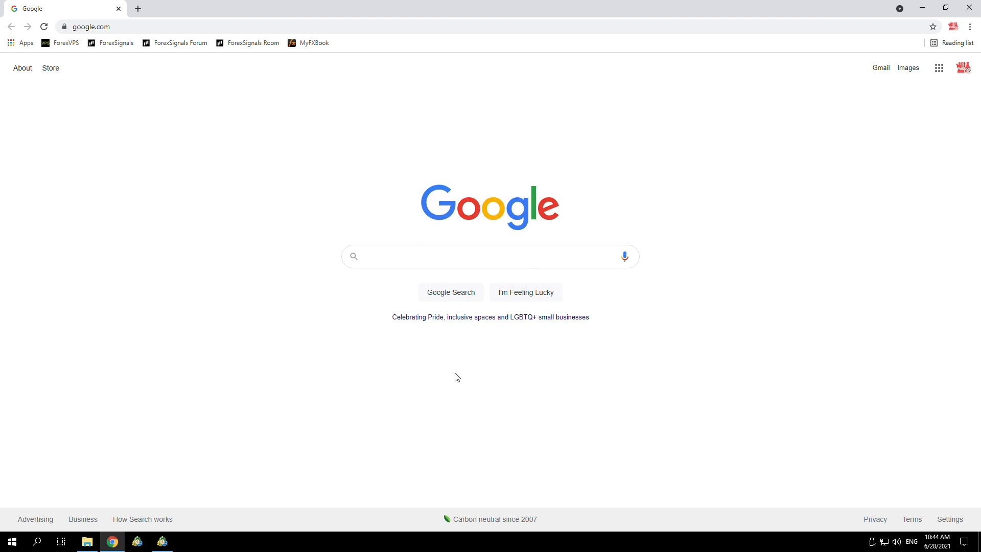
pyautogui.moveTo(754, 329)
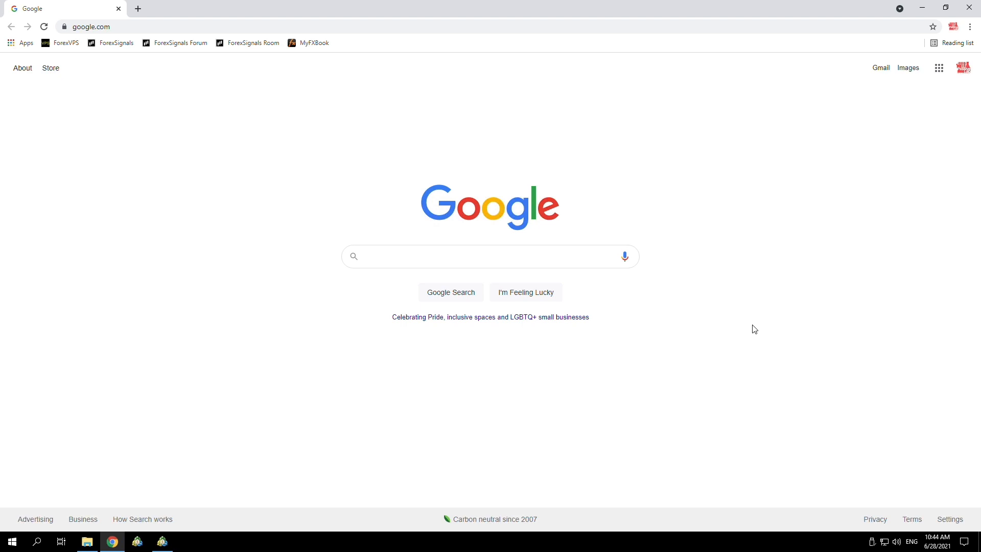
pyautogui.moveTo(689, 389)
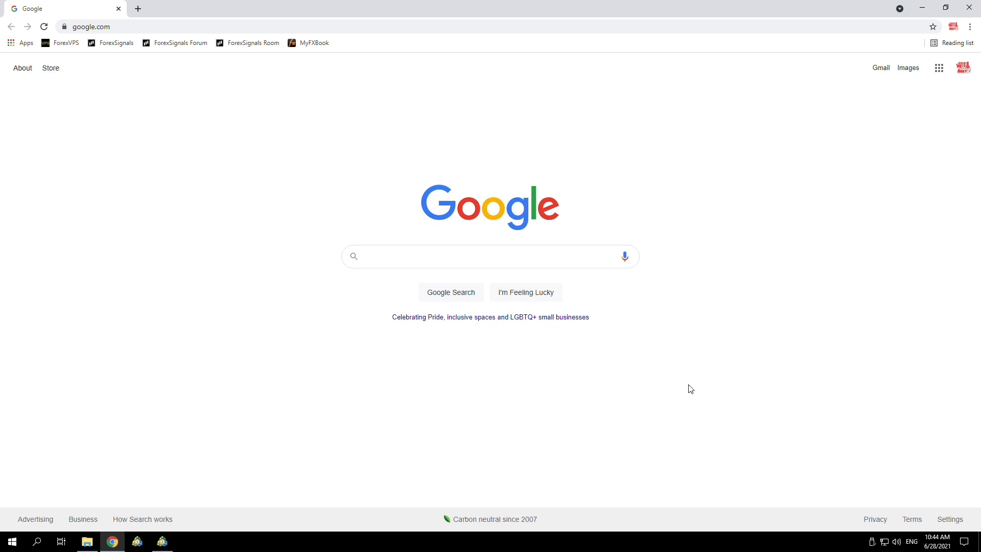
pyautogui.moveTo(672, 400)
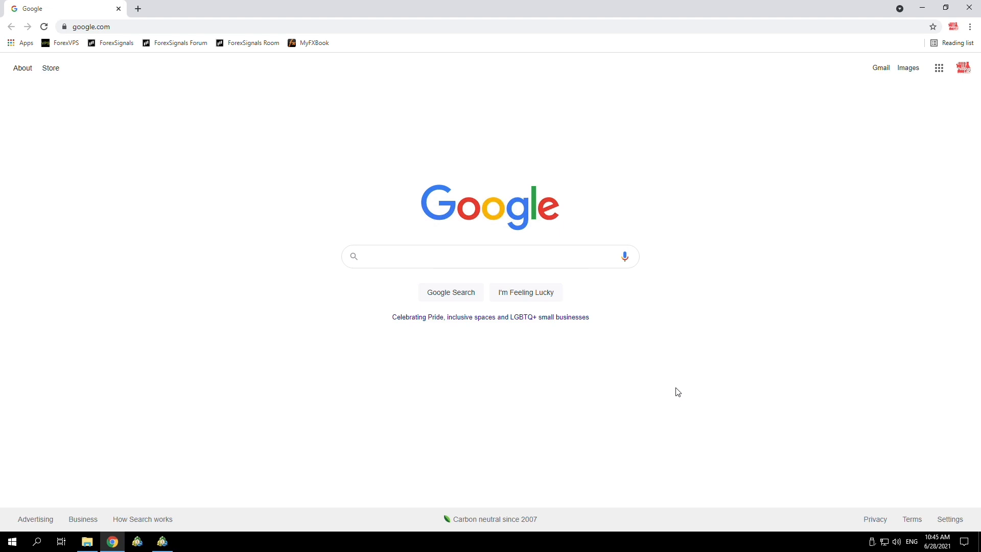
pyautogui.moveTo(765, 418)
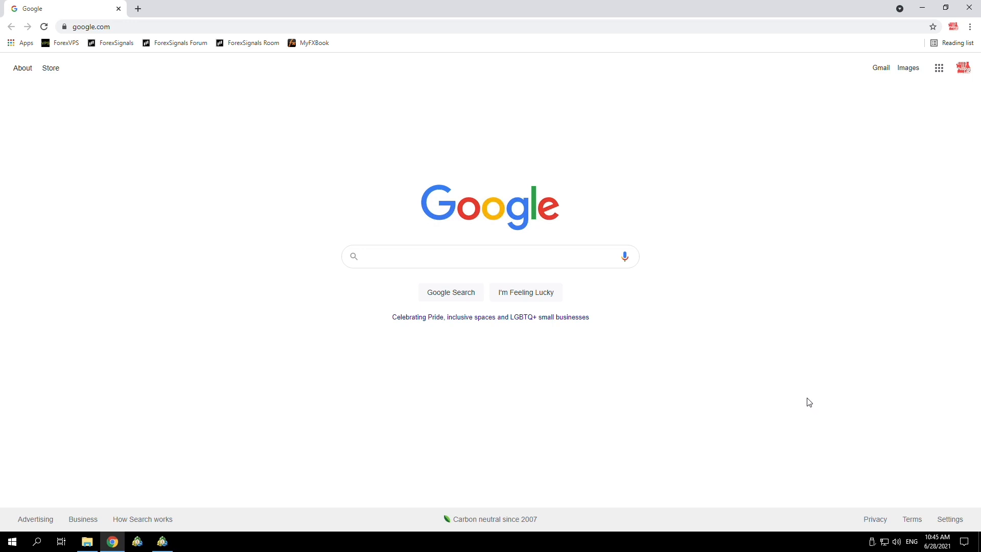
pyautogui.moveTo(773, 394)
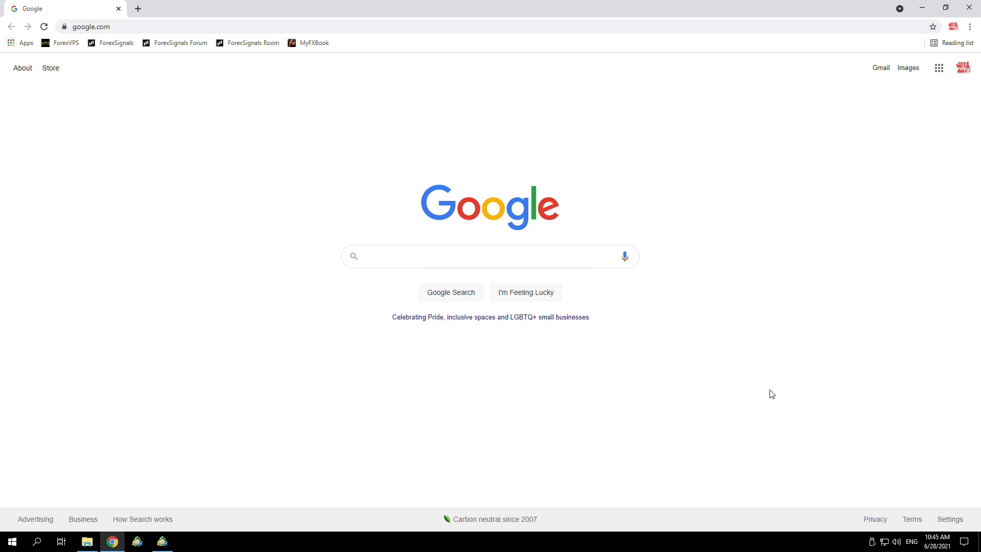
pyautogui.moveTo(767, 348)
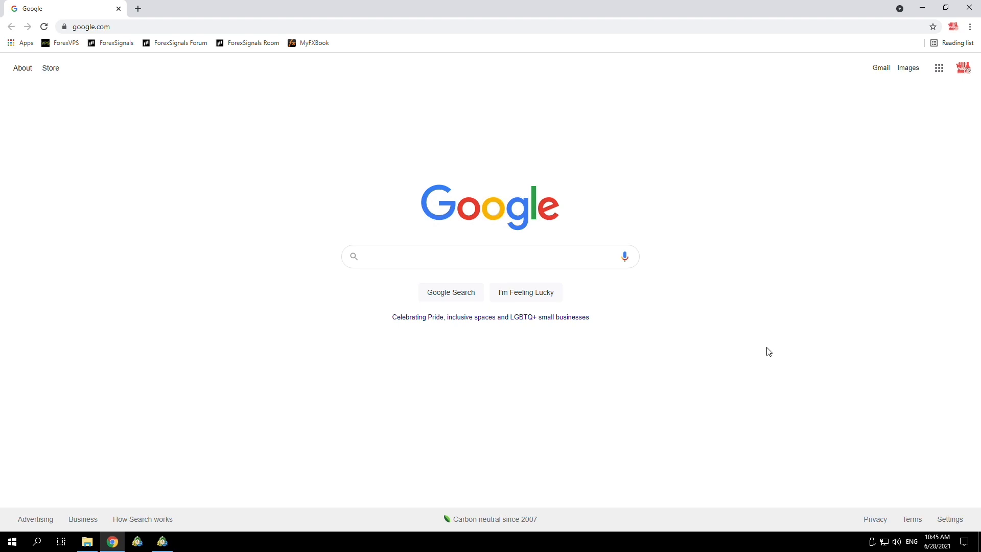
pyautogui.moveTo(723, 326)
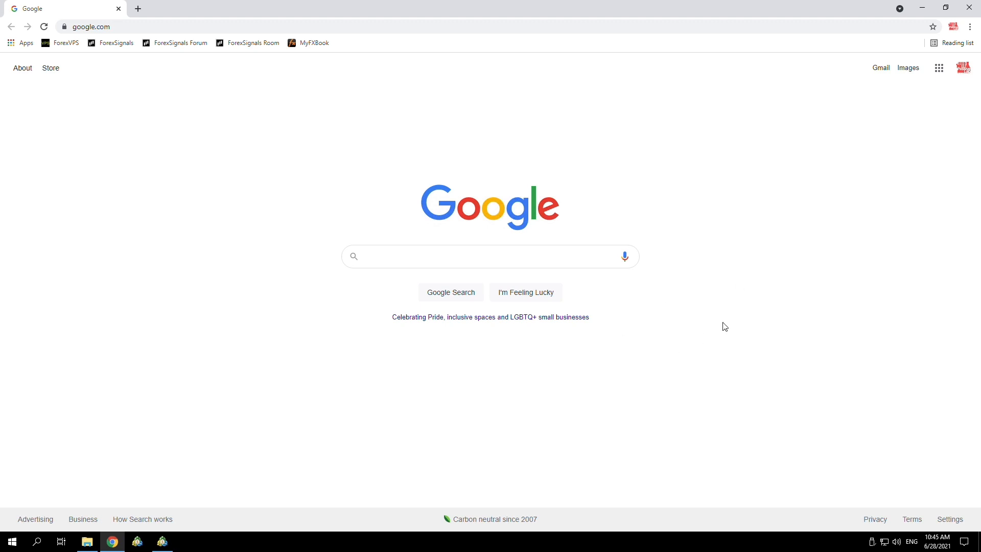
pyautogui.moveTo(232, 193)
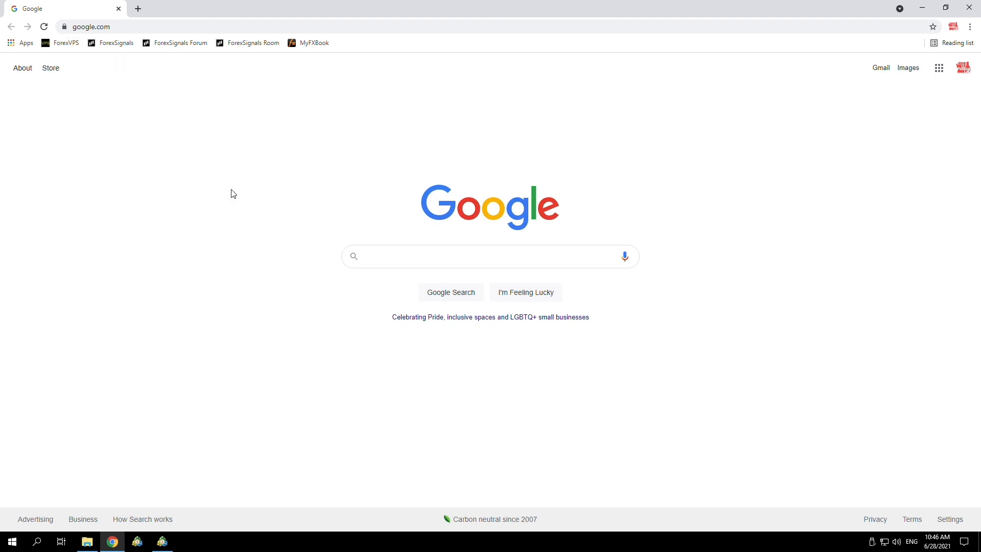
pyautogui.moveTo(65, 43)
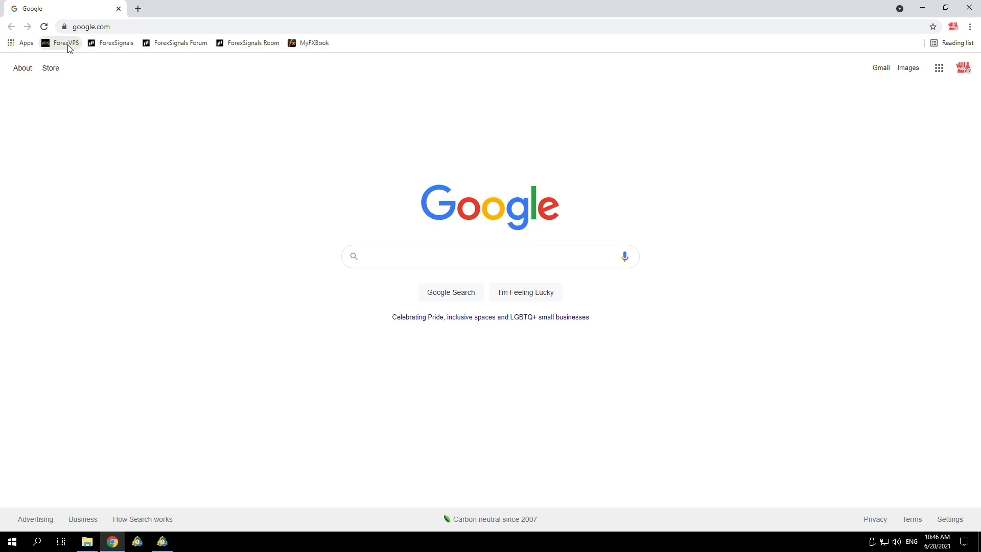
pyautogui.moveTo(61, 43)
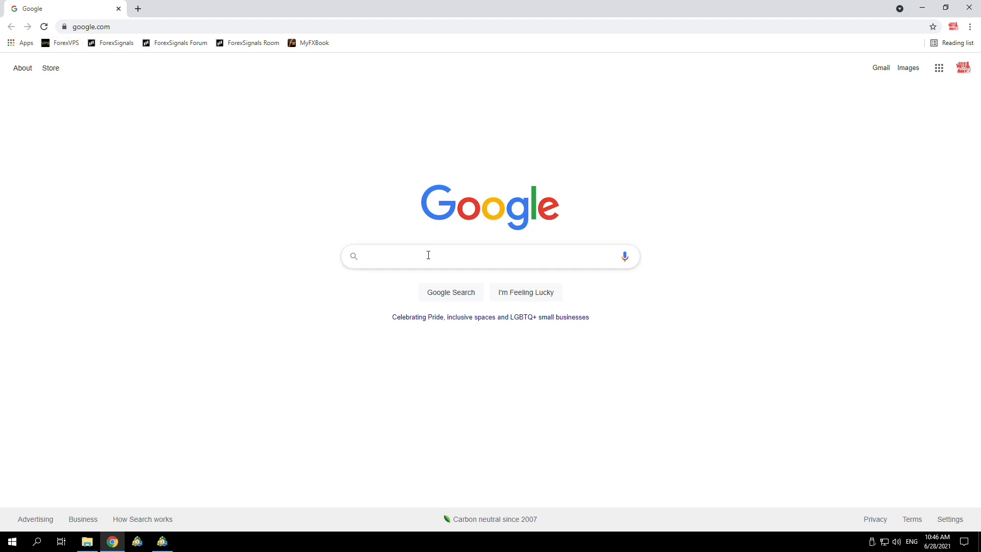
# Search Google for 'roboforex mt4' and open RoboForex's MetaTrader 4 download page.
pyautogui.write('roboforex')
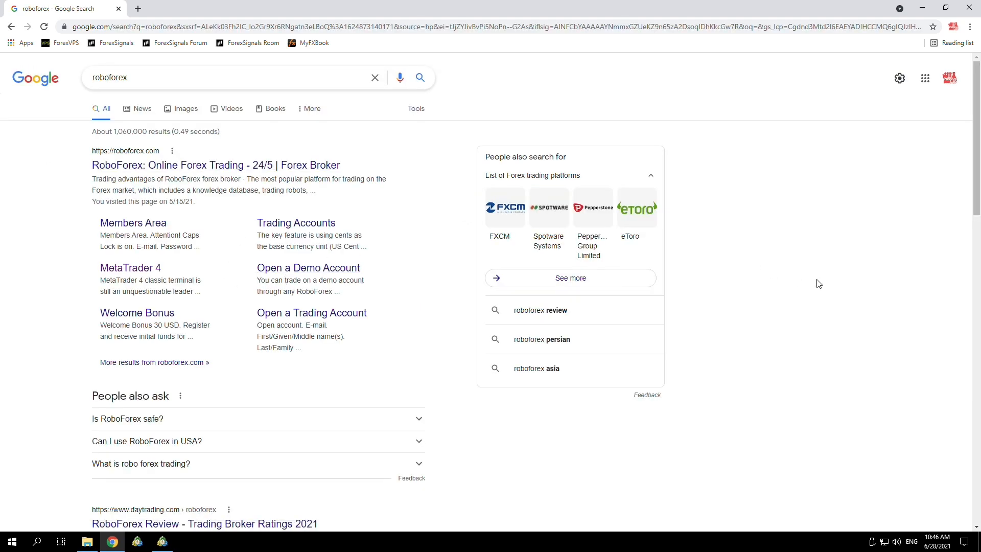
pyautogui.moveTo(734, 263)
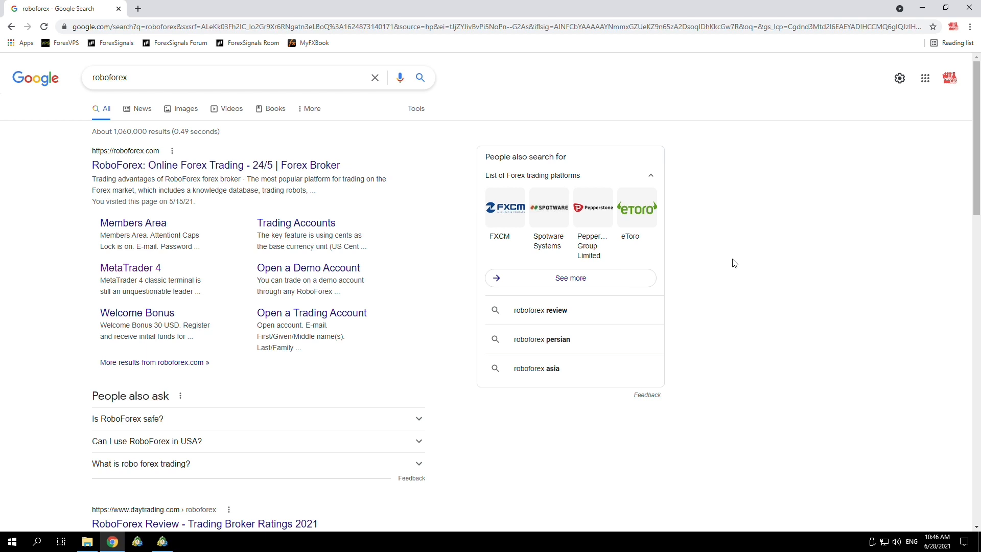
pyautogui.moveTo(32, 283)
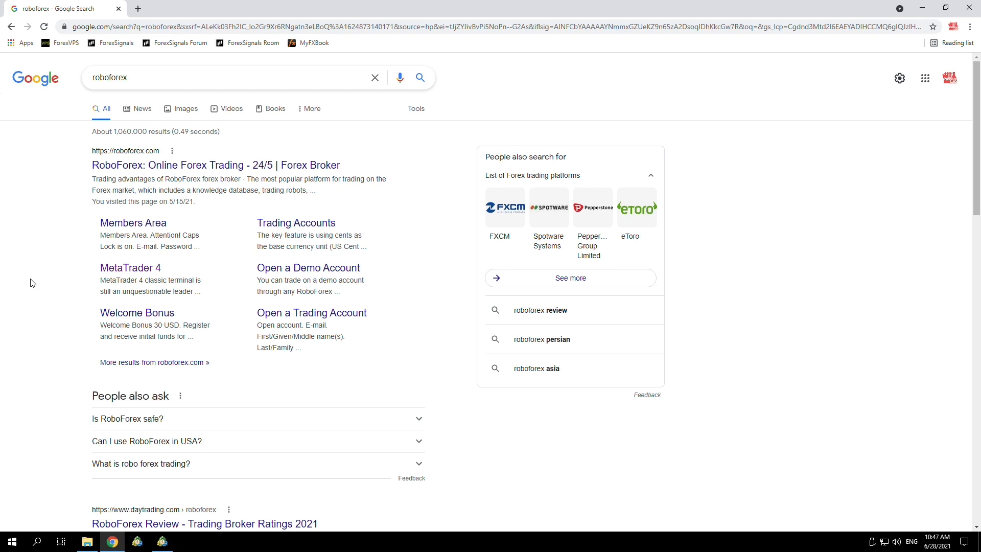
pyautogui.moveTo(65, 248)
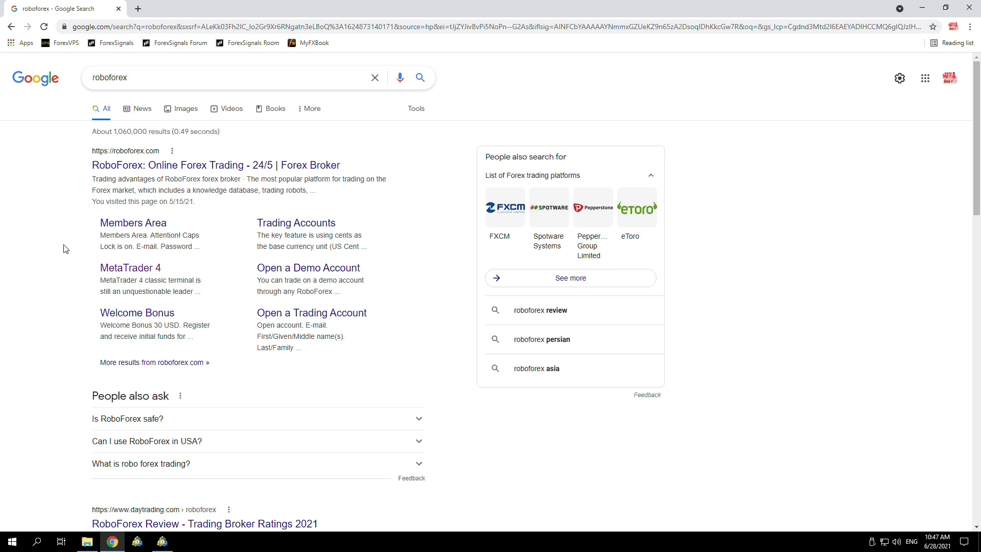
pyautogui.click(225, 76)
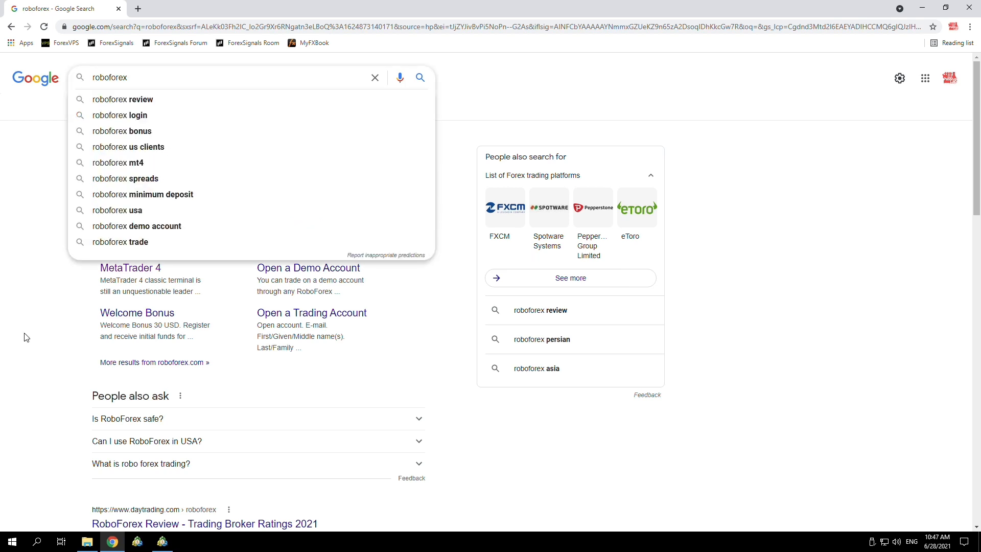
pyautogui.moveTo(144, 163)
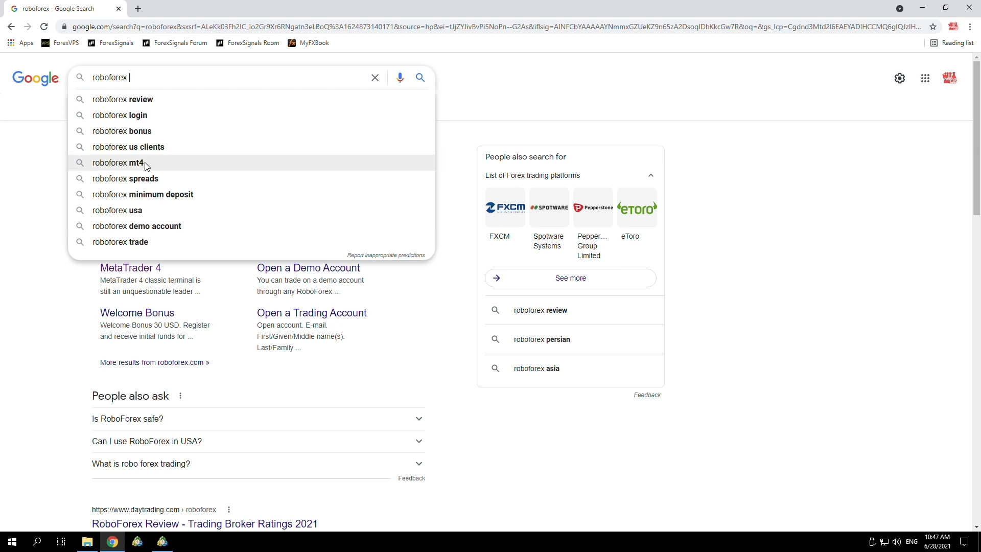
pyautogui.click(120, 162)
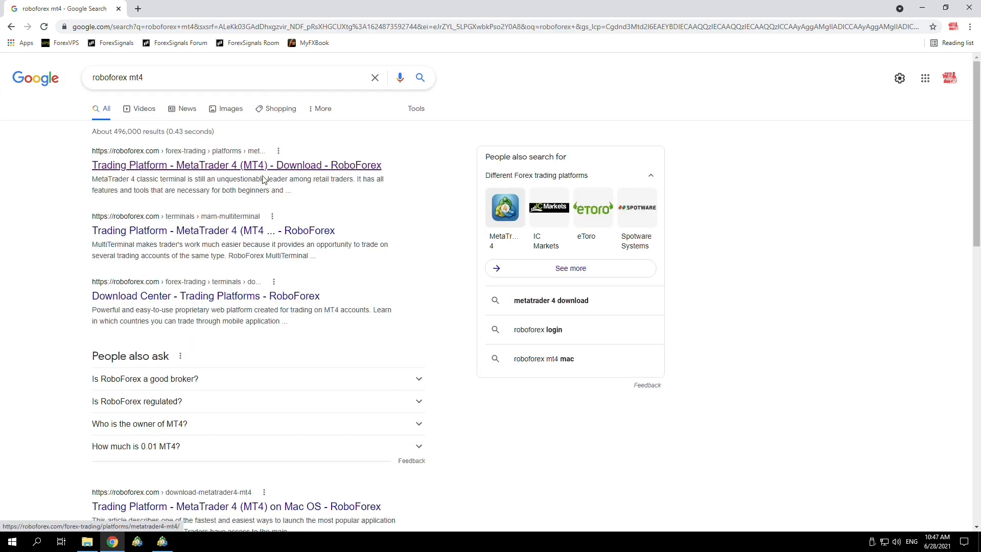
pyautogui.click(236, 165)
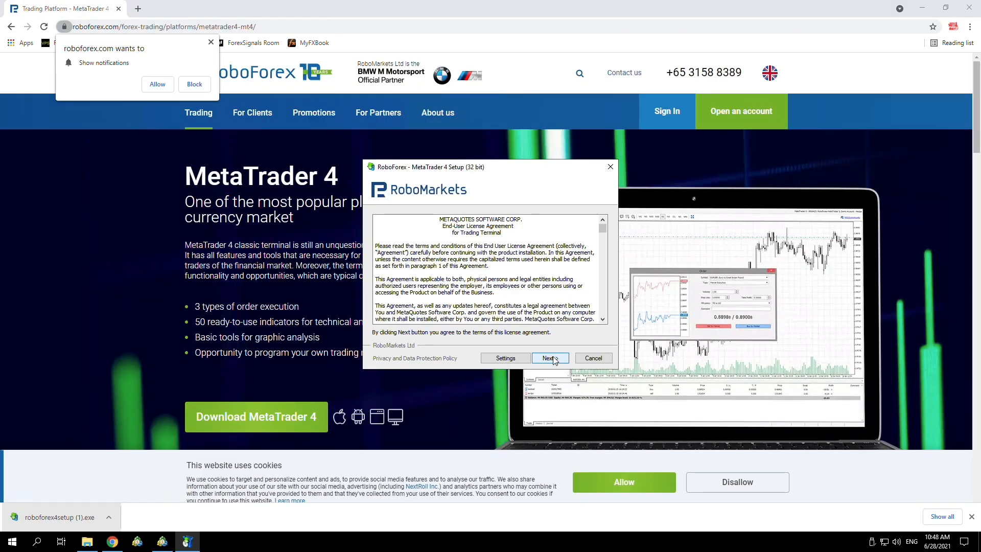
# Run the MetaTrader 4 installer, accepting the license, through to Finish.
pyautogui.click(550, 358)
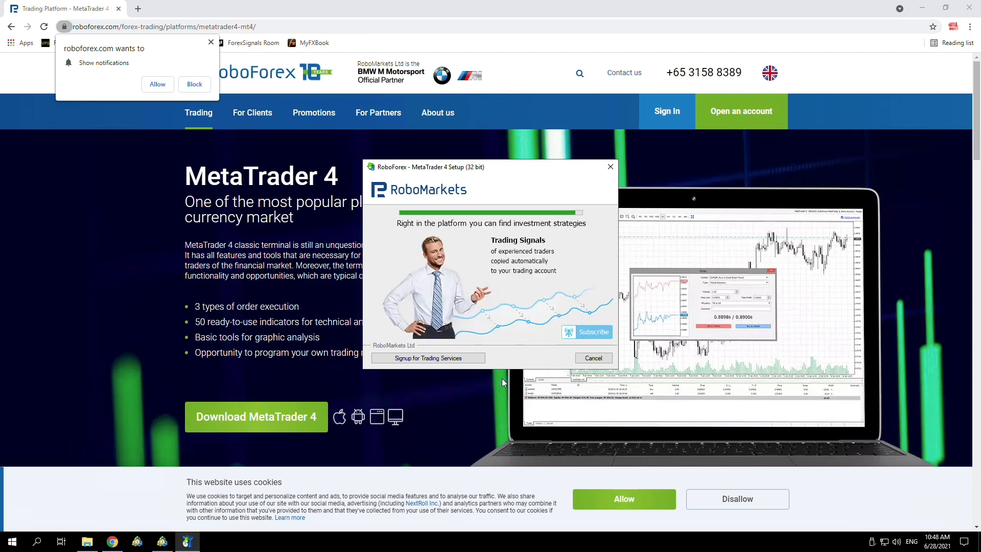
pyautogui.click(592, 357)
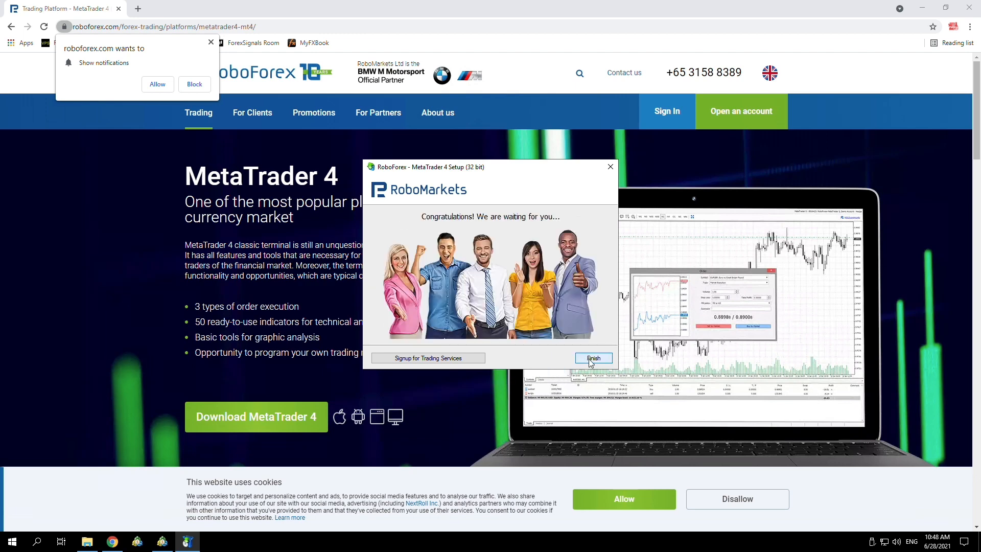
pyautogui.click(593, 358)
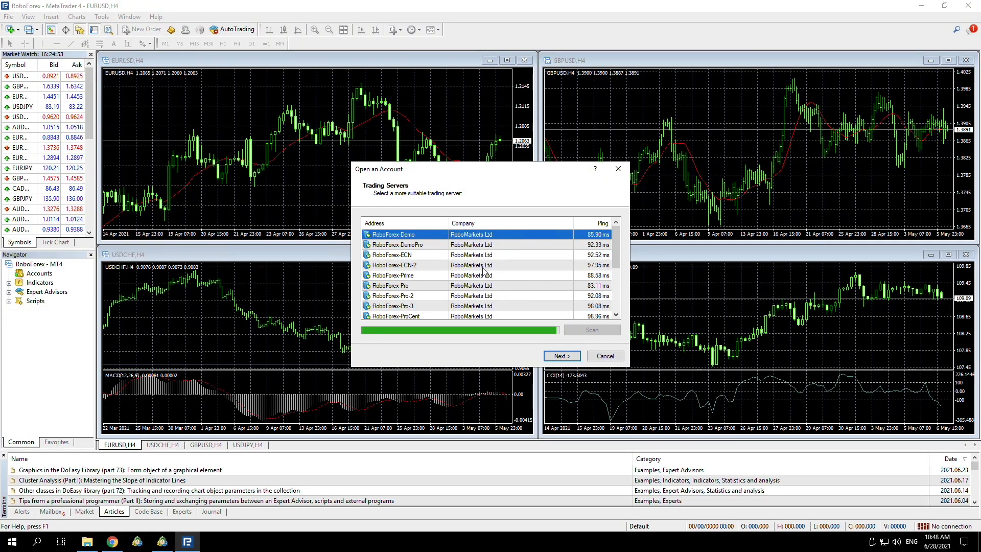
# Log in to the existing demo trade account on the RoboForex-DemoPro server.
pyautogui.scroll(-3)
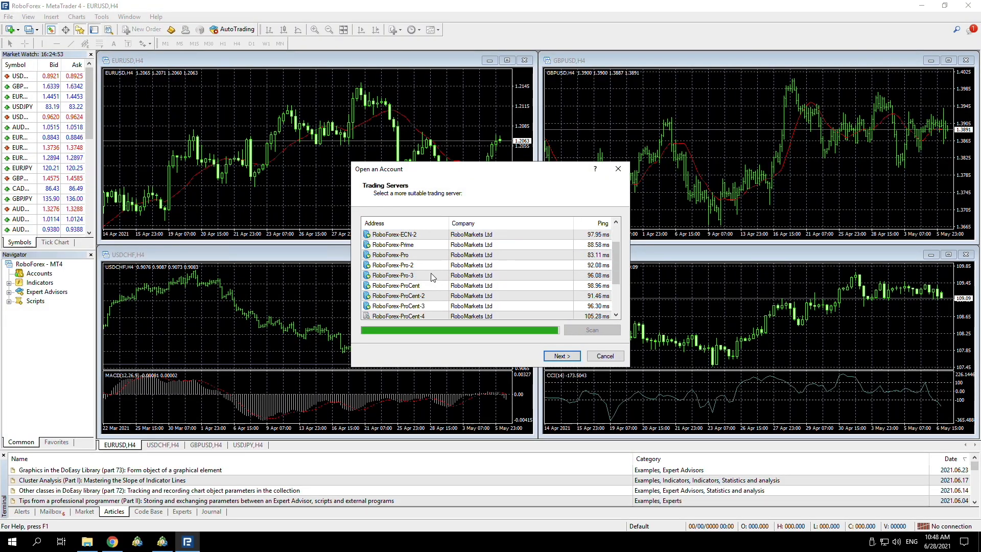
pyautogui.scroll(3)
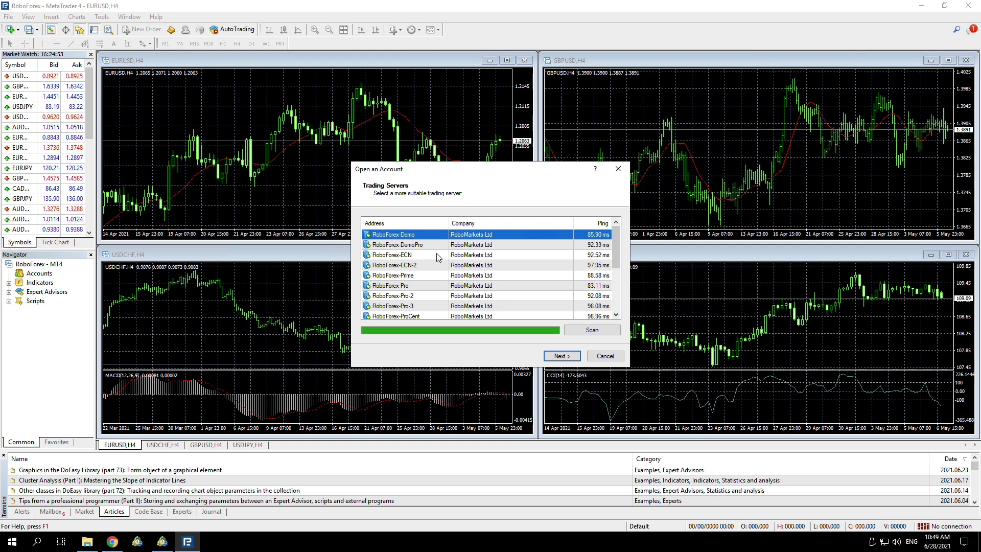
pyautogui.click(396, 245)
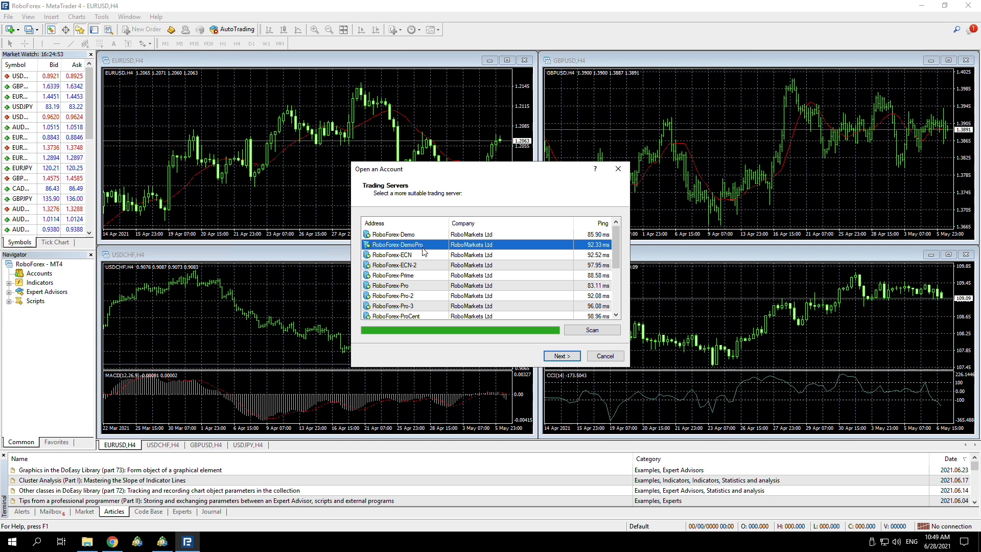
pyautogui.click(561, 356)
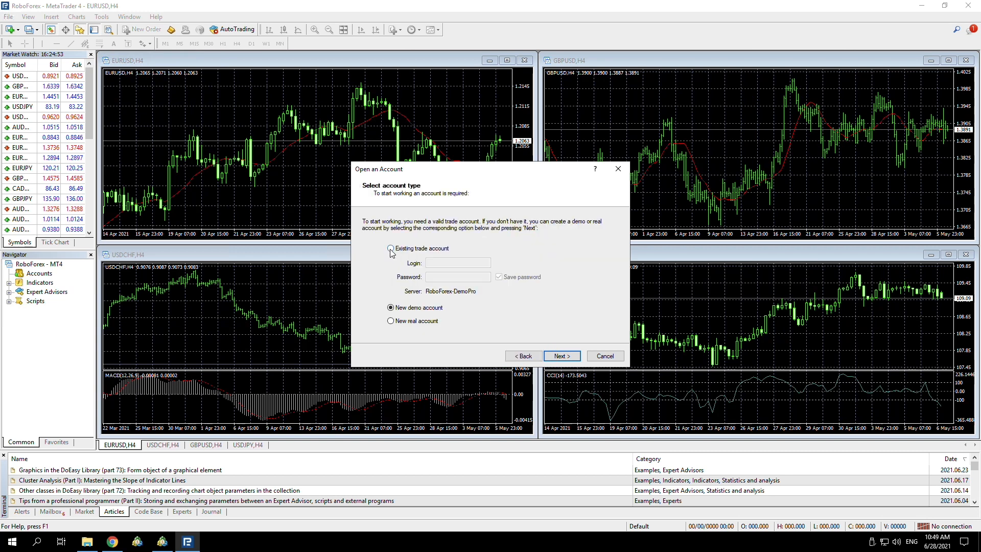
pyautogui.click(390, 248)
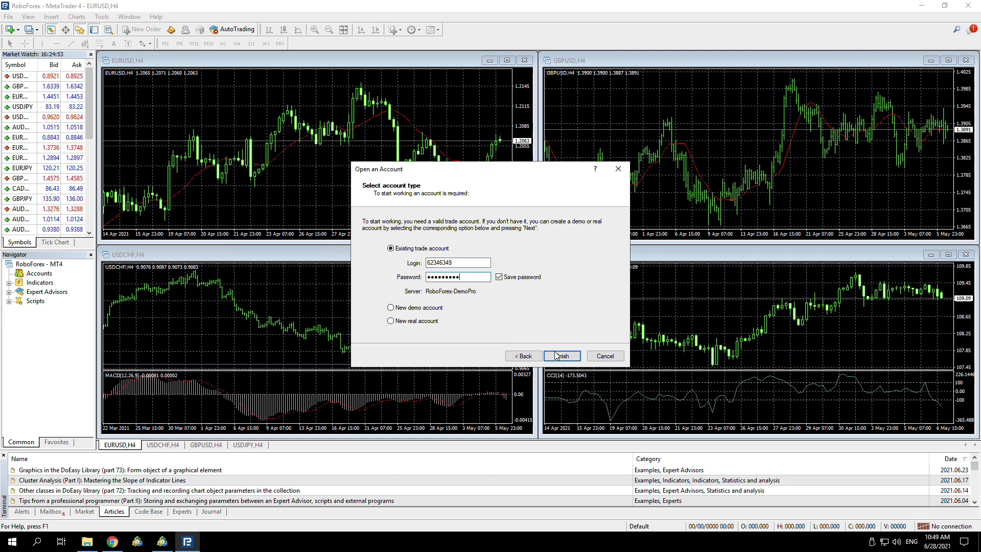
pyautogui.click(561, 356)
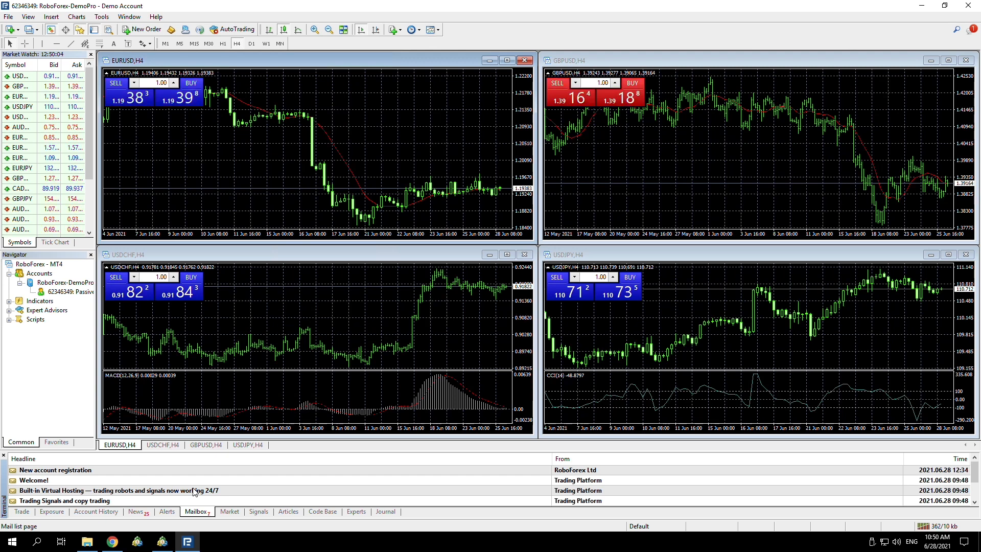
# Show the Trade list with the 1000 USD balance and close the EURUSD chart window.
pyautogui.click(21, 511)
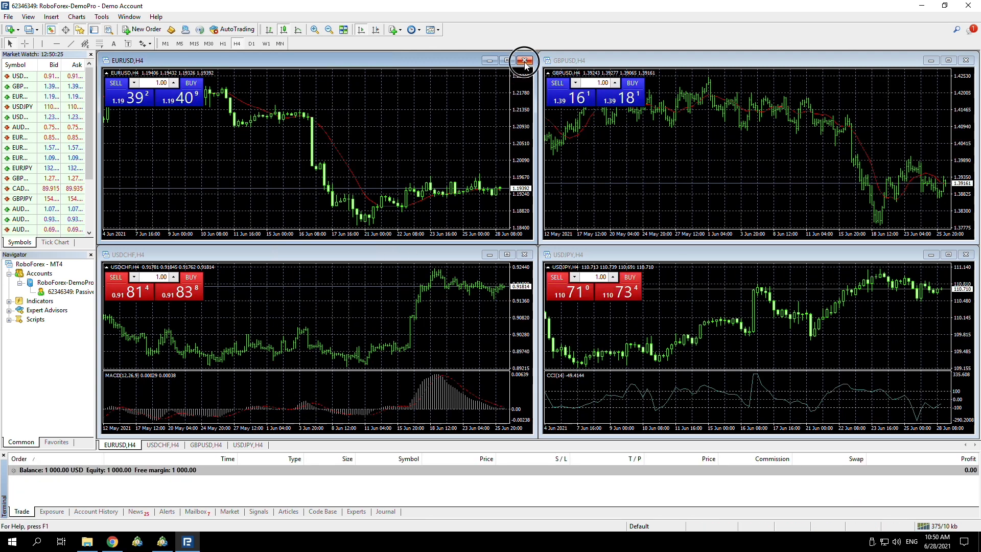
pyautogui.click(525, 60)
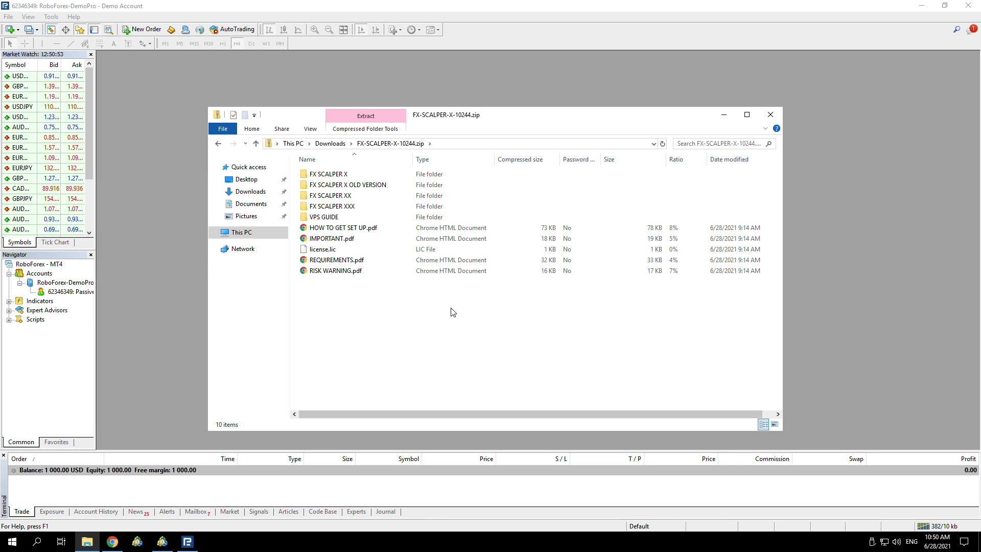
pyautogui.moveTo(456, 284)
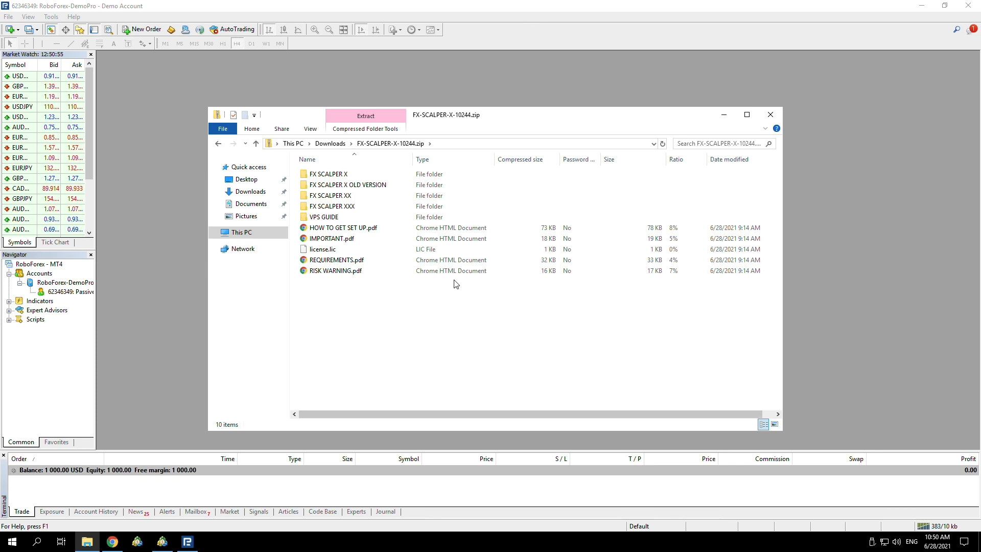
# Open the FX SCALPER X folder inside the zip to show its ex4 file and PDFs.
pyautogui.click(336, 259)
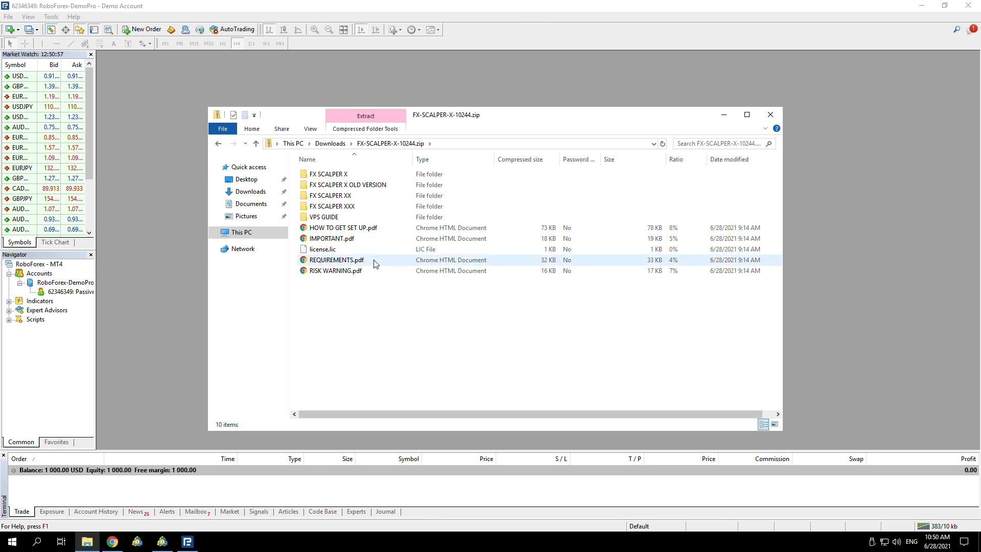
pyautogui.click(328, 174)
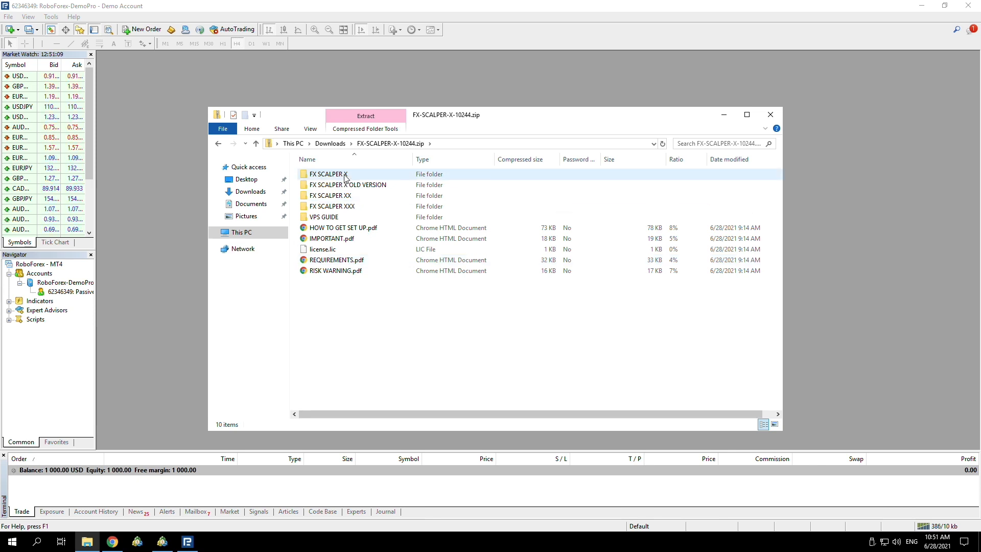
pyautogui.click(327, 173)
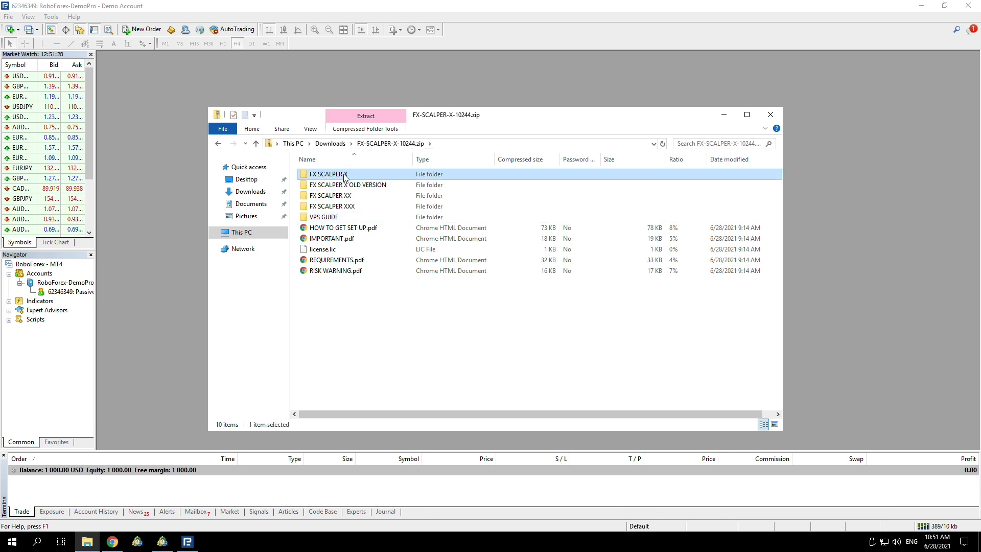
pyautogui.doubleClick(328, 173)
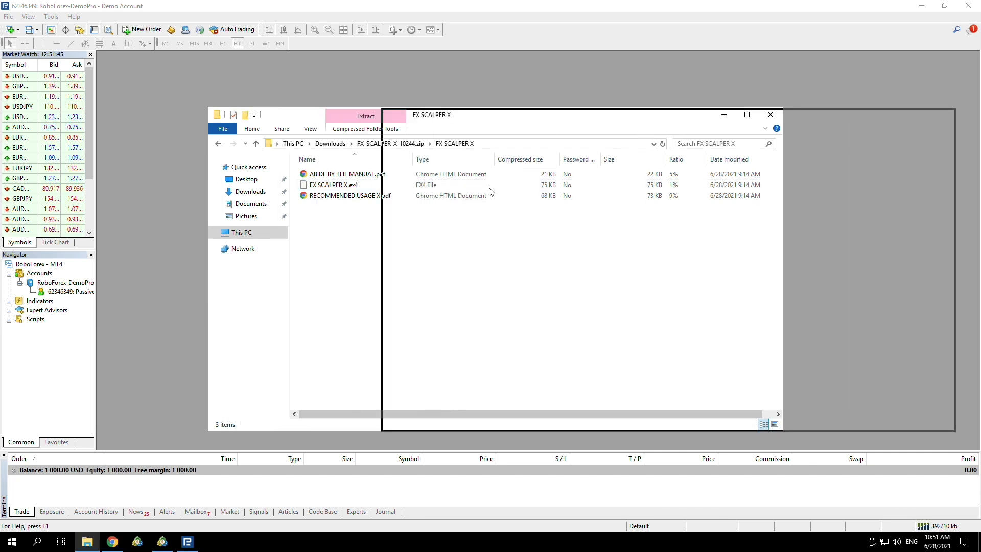
# Open the terminal's data folder from the File menu.
pyautogui.click(9, 17)
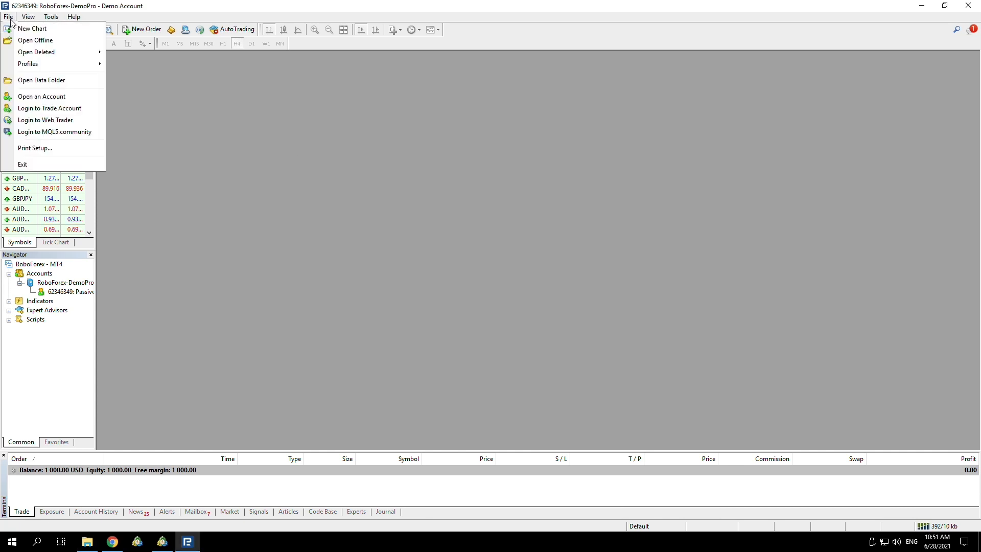
pyautogui.moveTo(41, 80)
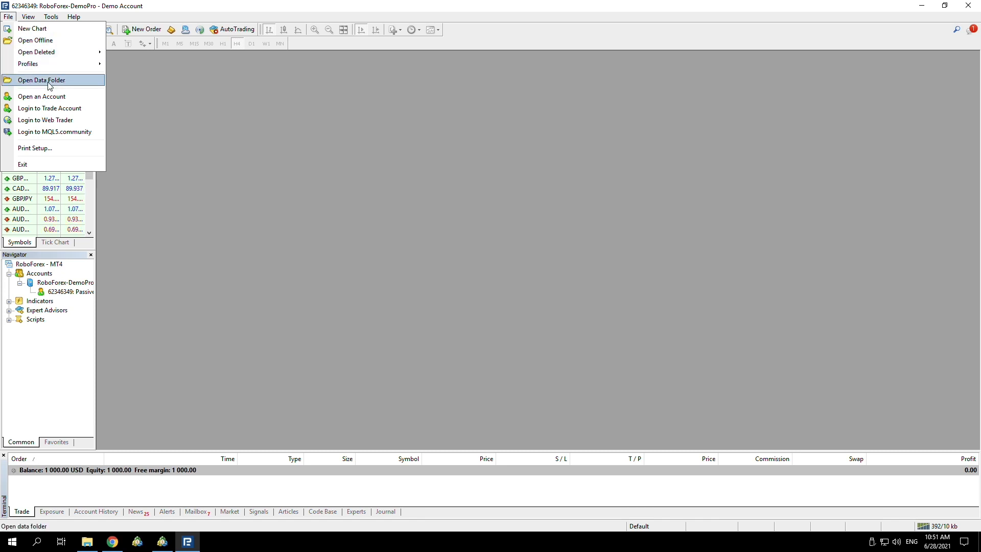
pyautogui.click(39, 79)
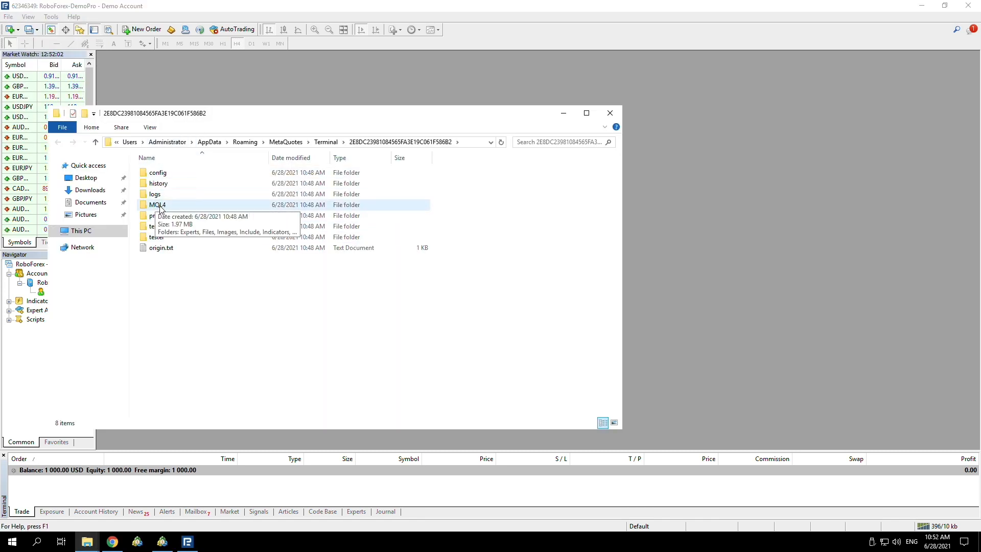
pyautogui.moveTo(167, 208)
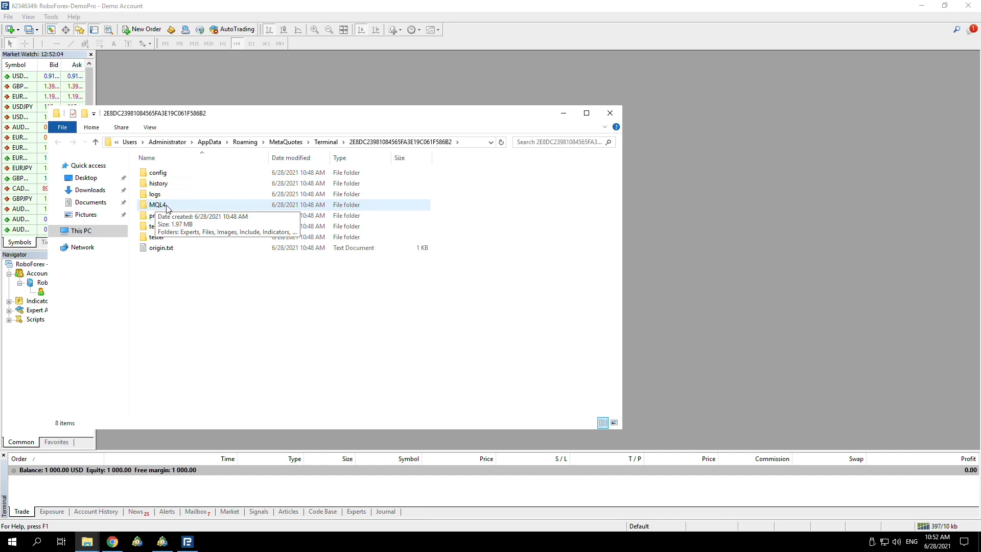
# Copy FX SCALPER X.ex4 from the zip into the MQL4 Experts folder.
pyautogui.doubleClick(156, 205)
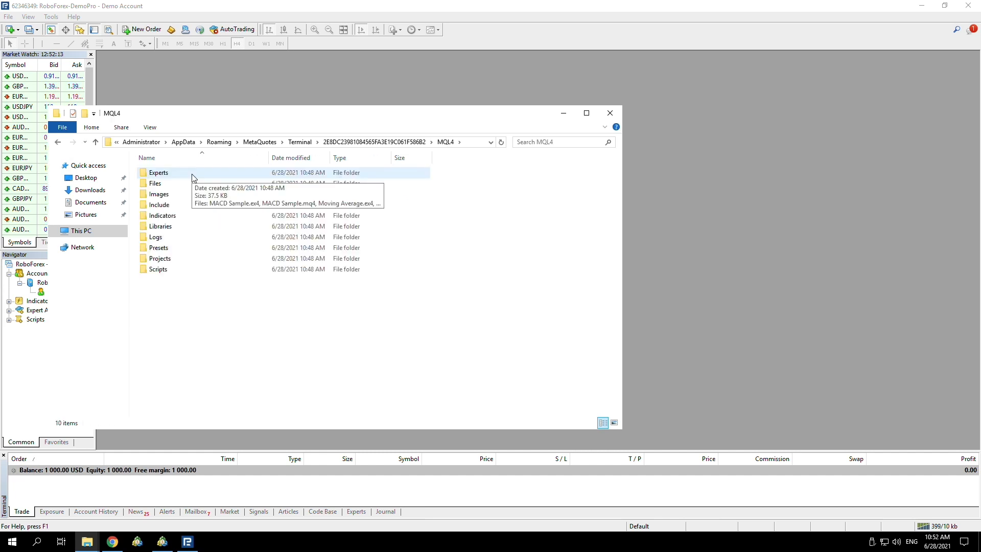
pyautogui.doubleClick(159, 172)
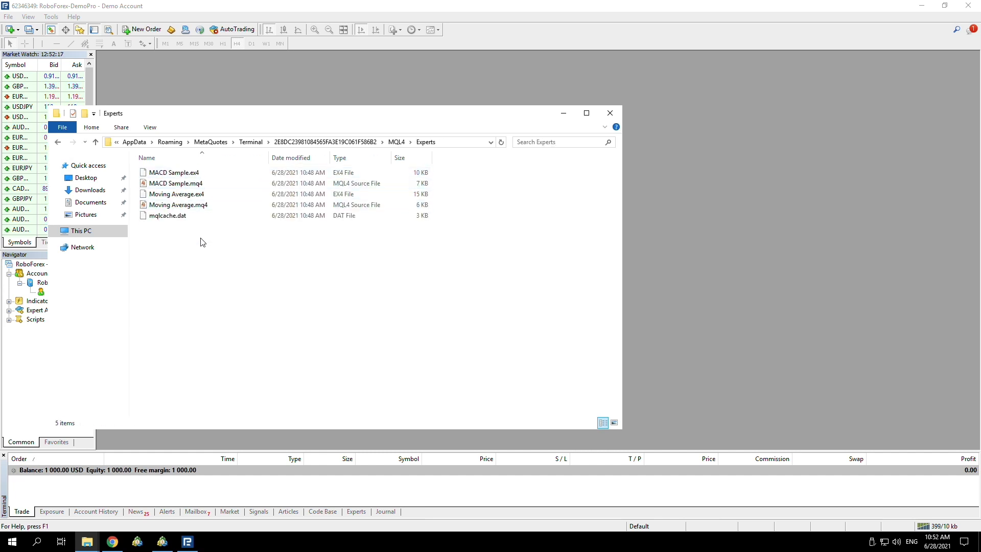
pyautogui.click(177, 193)
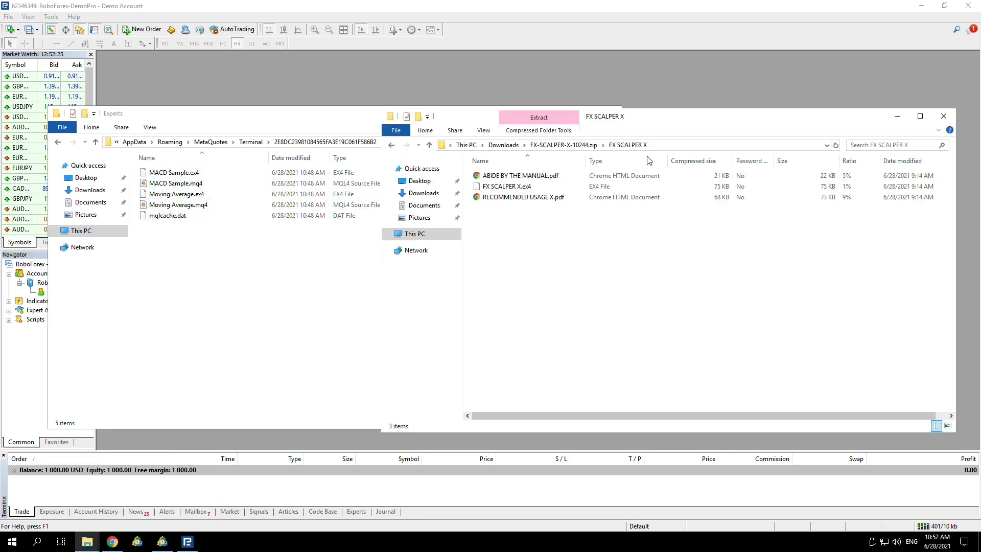
pyautogui.click(505, 186)
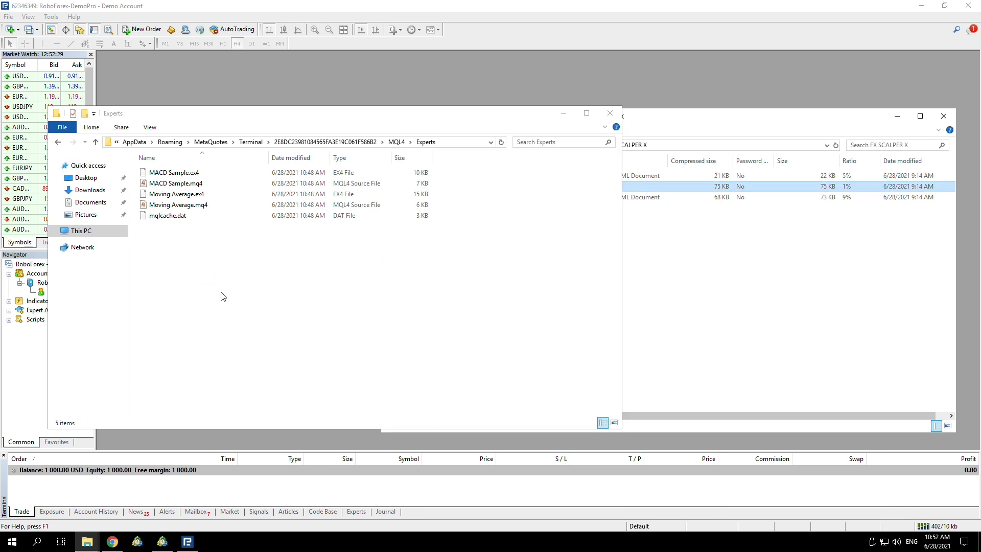
pyautogui.rightClick(222, 294)
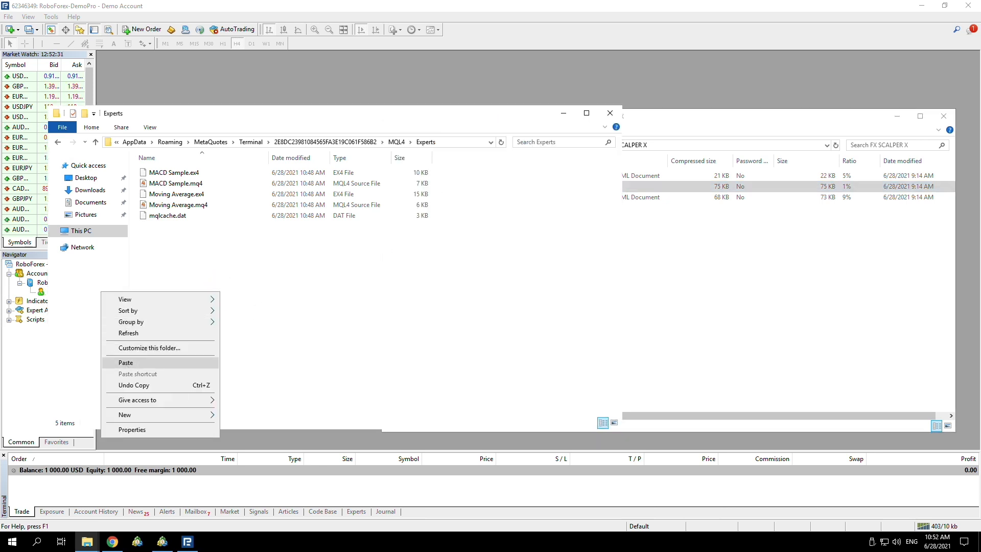
pyautogui.click(125, 362)
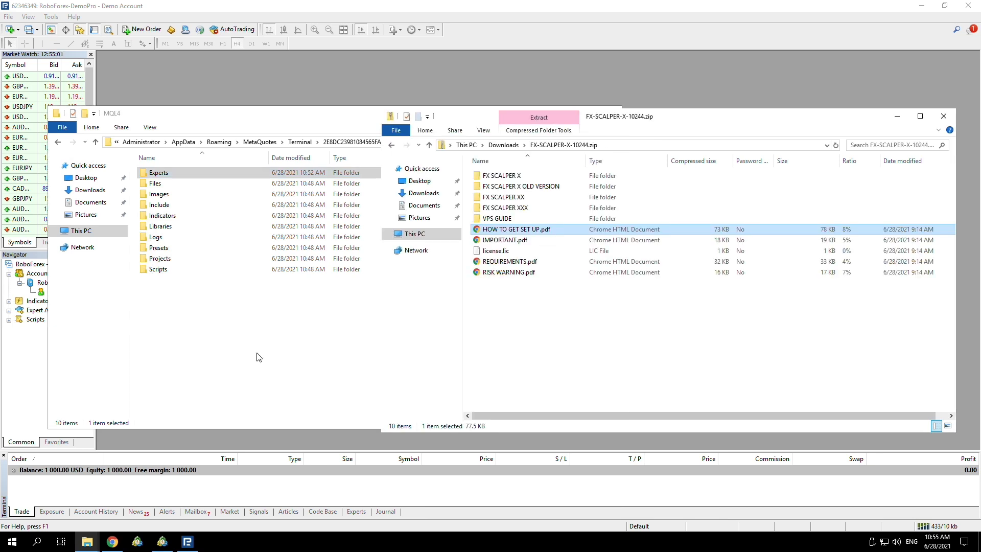
# Put license.lic into MQL4 Files, verify the EA sits in Experts, and close the window.
pyautogui.click(154, 183)
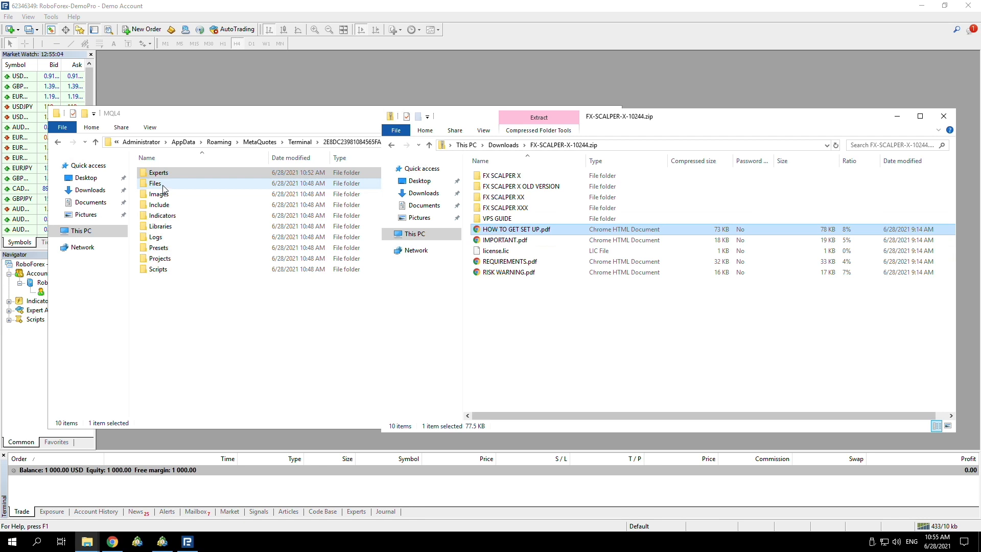
pyautogui.doubleClick(154, 183)
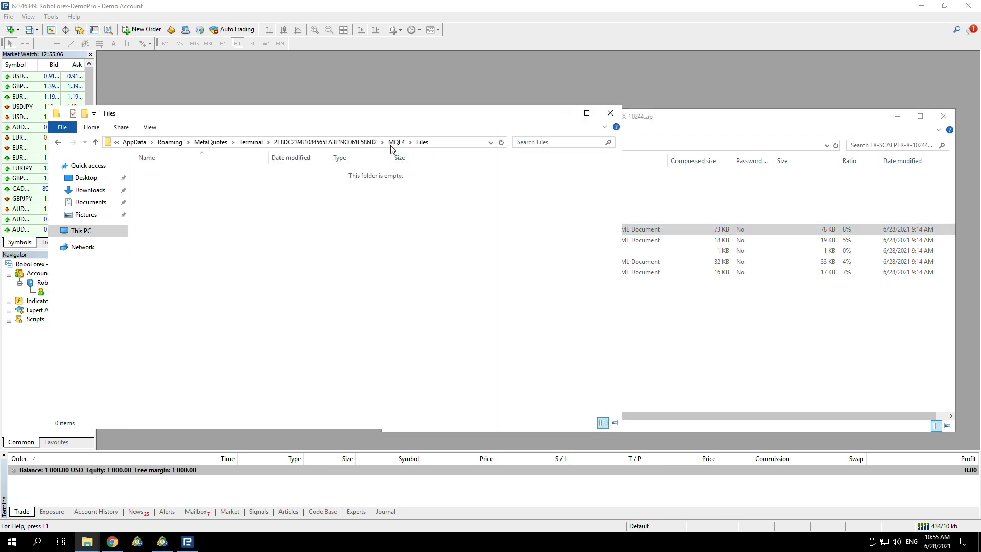
pyautogui.moveTo(688, 123)
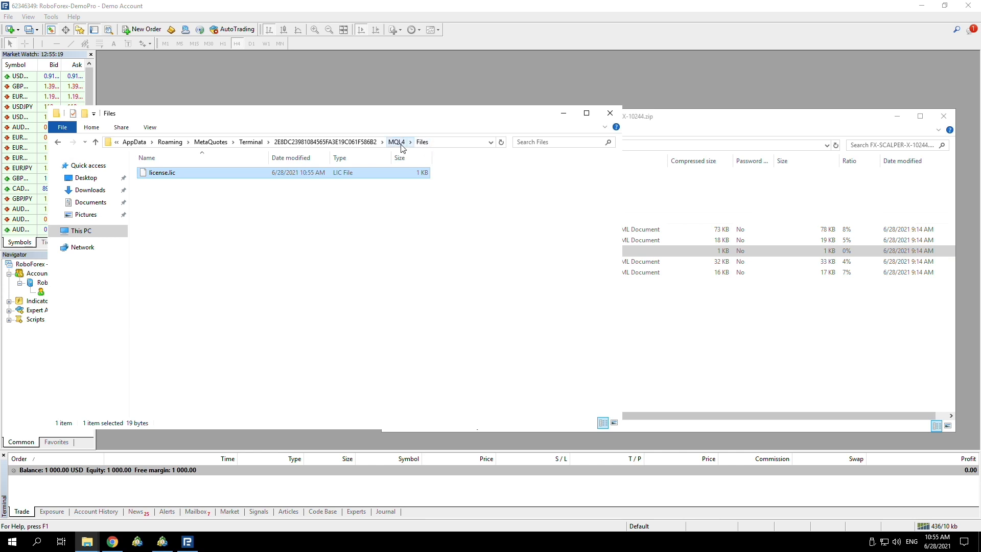
pyautogui.click(397, 142)
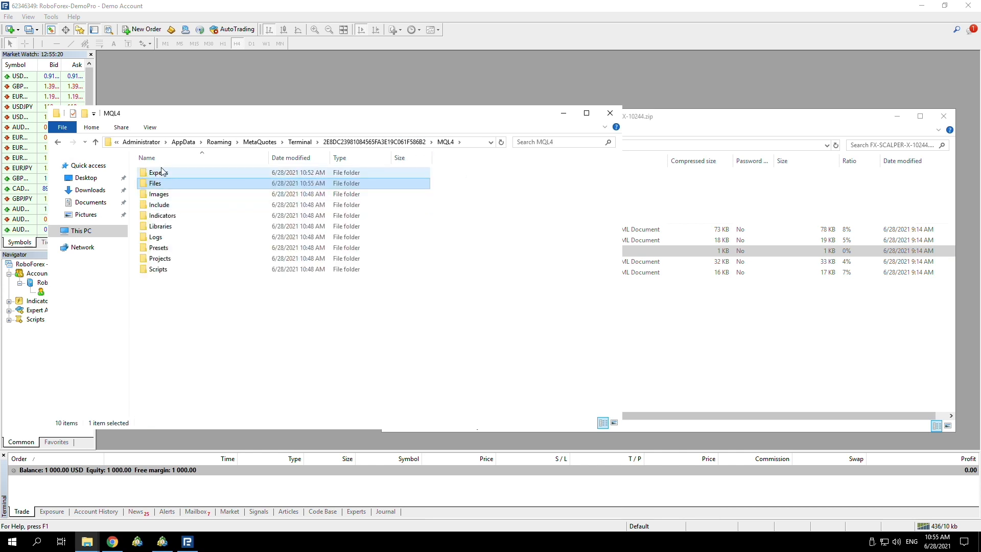
pyautogui.doubleClick(158, 172)
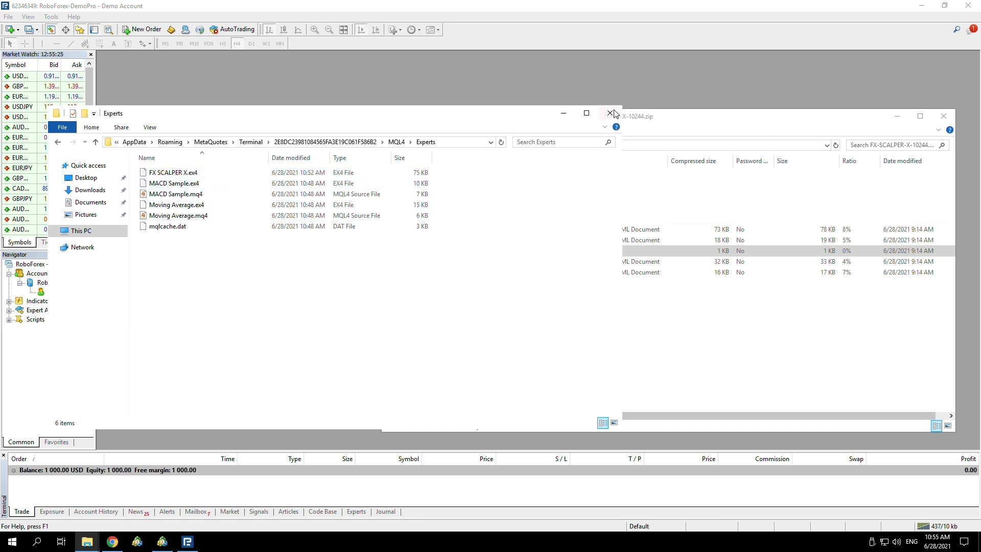
pyautogui.click(610, 113)
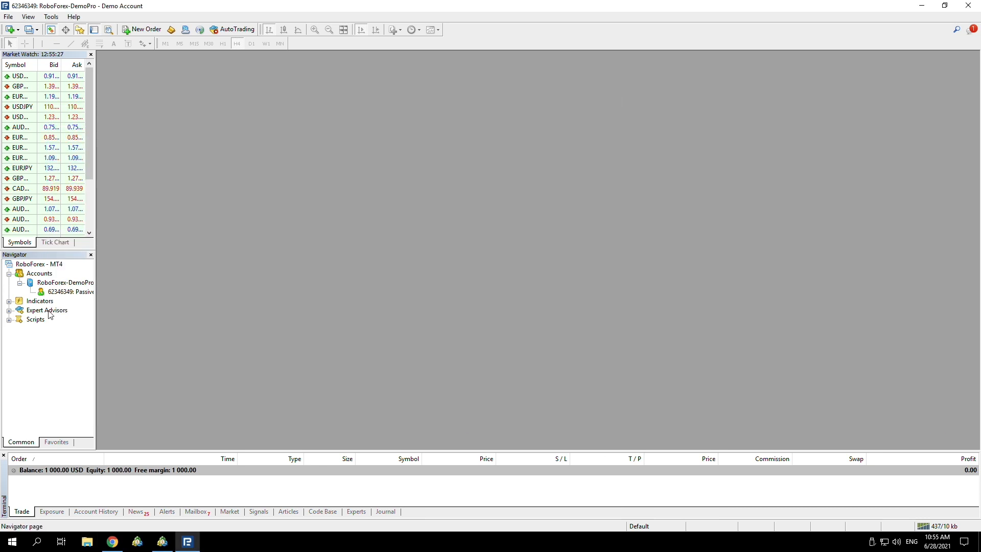
# Refresh the Navigator's Expert Advisors list to pick up the copied expert.
pyautogui.rightClick(46, 310)
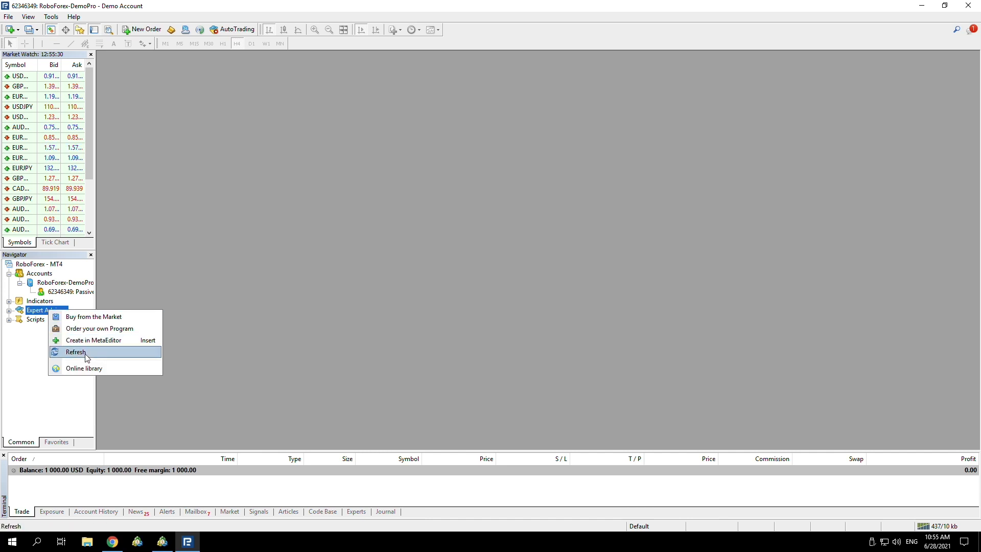
pyautogui.moveTo(33, 365)
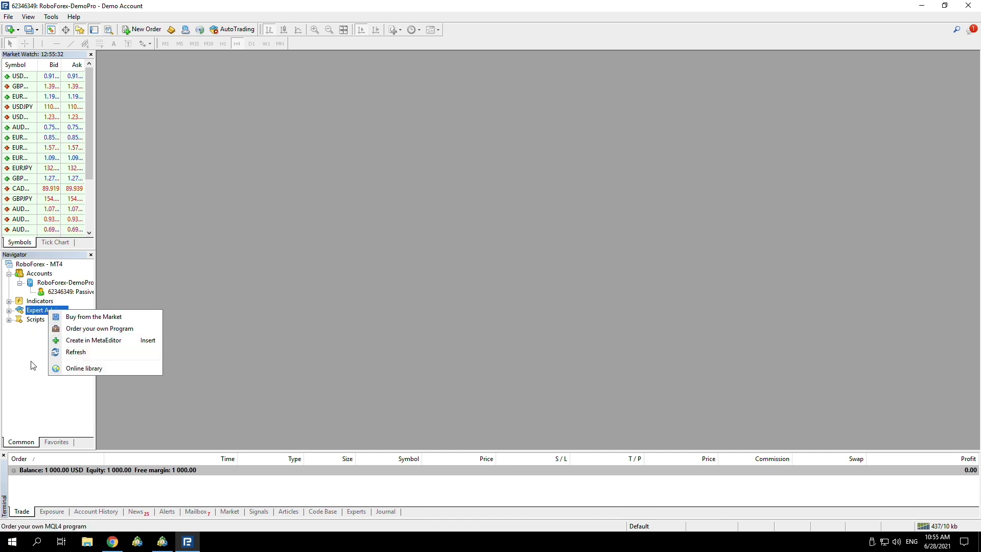
pyautogui.click(82, 363)
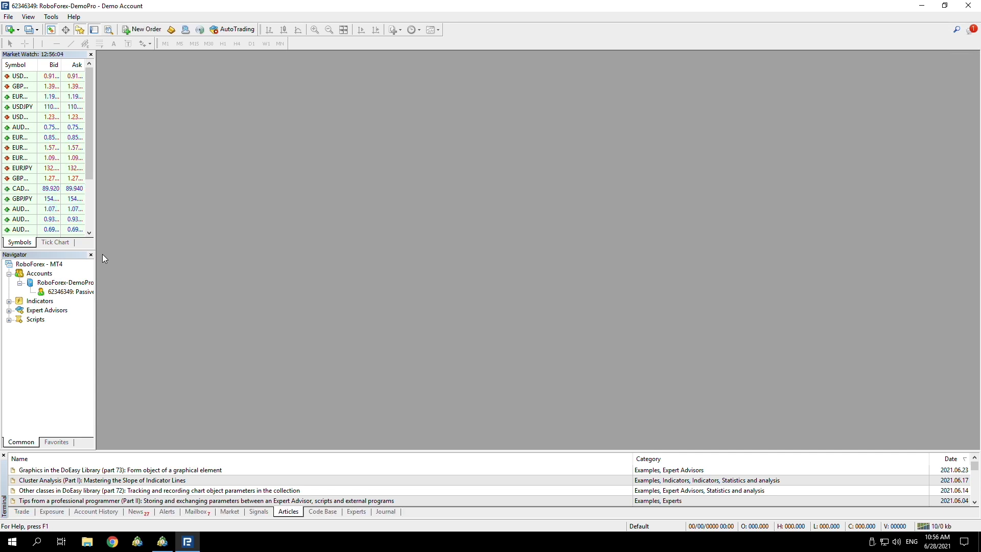
# Expand Expert Advisors to show FX SCALPER X beside MACD Sample and Moving Average.
pyautogui.click(10, 309)
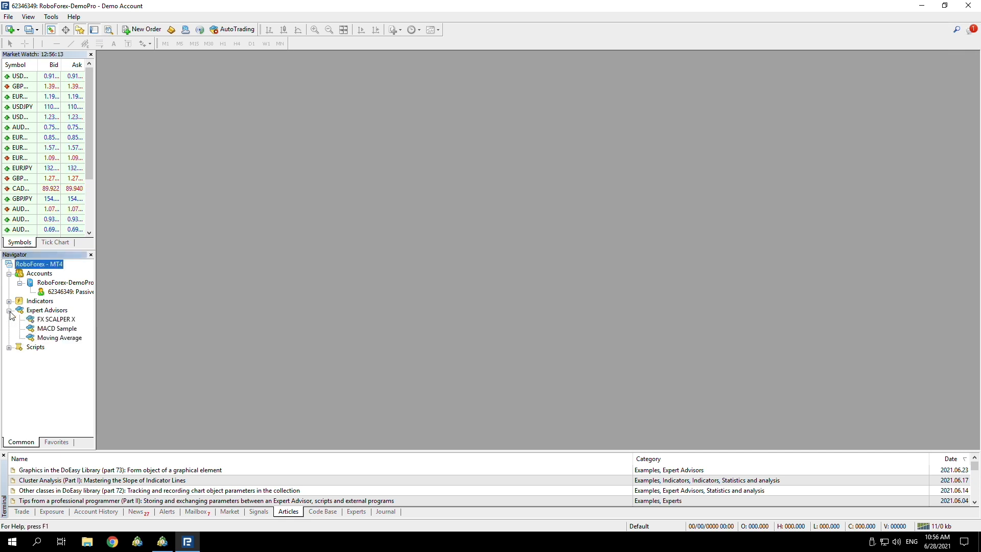
pyautogui.moveTo(55, 319)
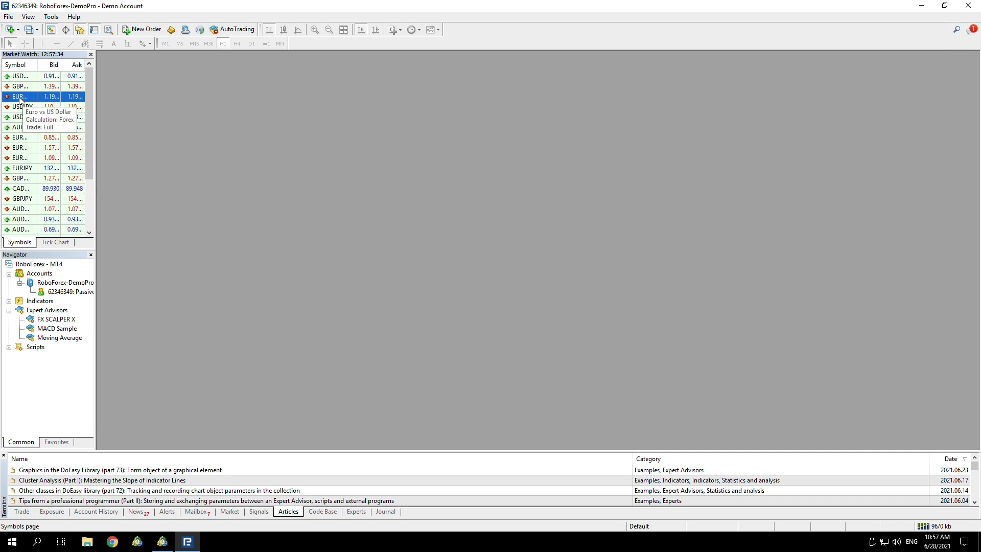
# Open a EURUSD chart window from Market Watch and switch it to M15 candles.
pyautogui.rightClick(20, 96)
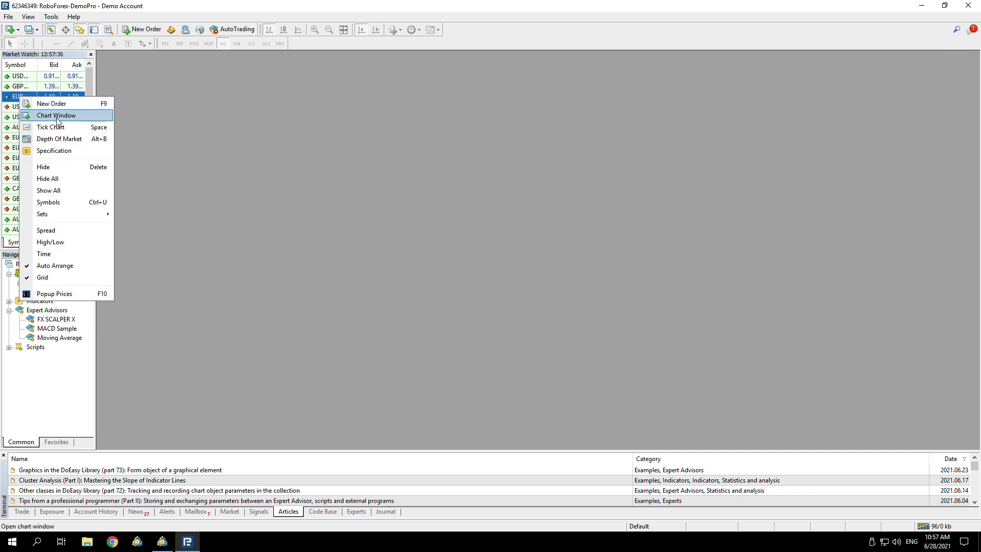
pyautogui.click(56, 115)
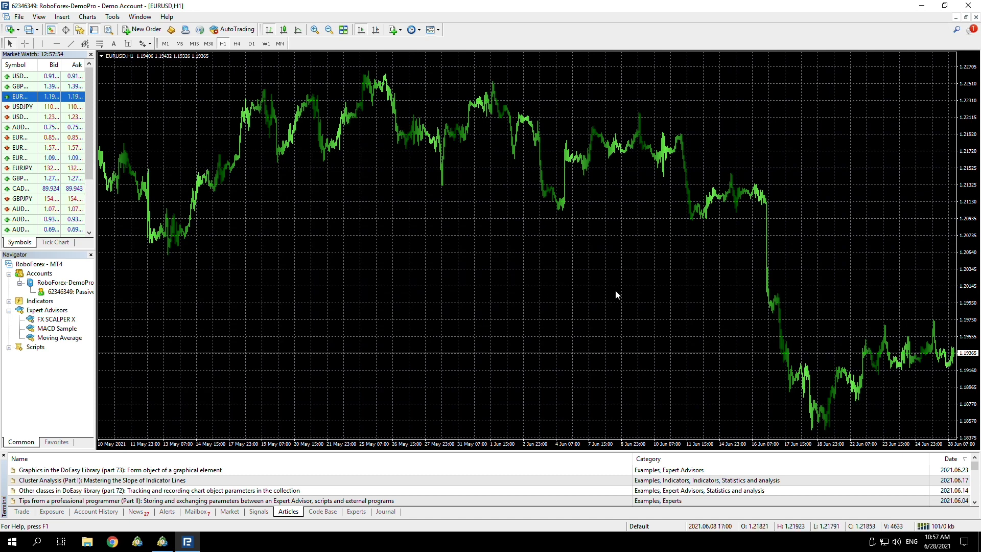
pyautogui.moveTo(232, 85)
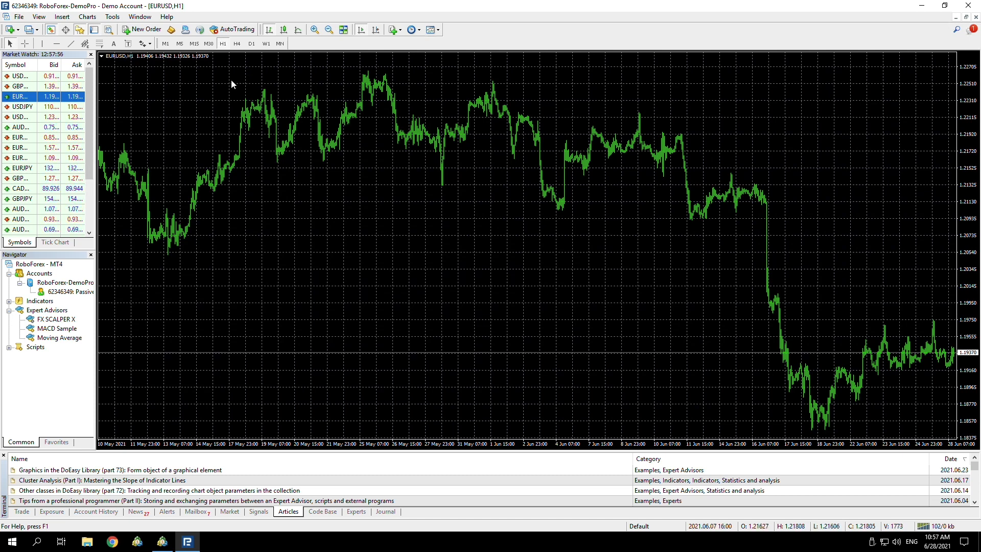
pyautogui.moveTo(166, 43)
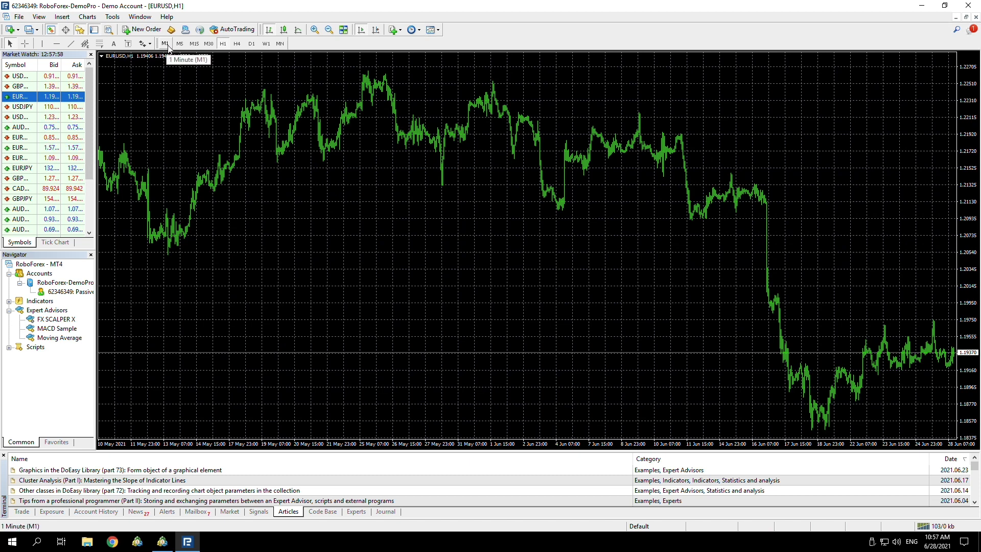
pyautogui.click(194, 42)
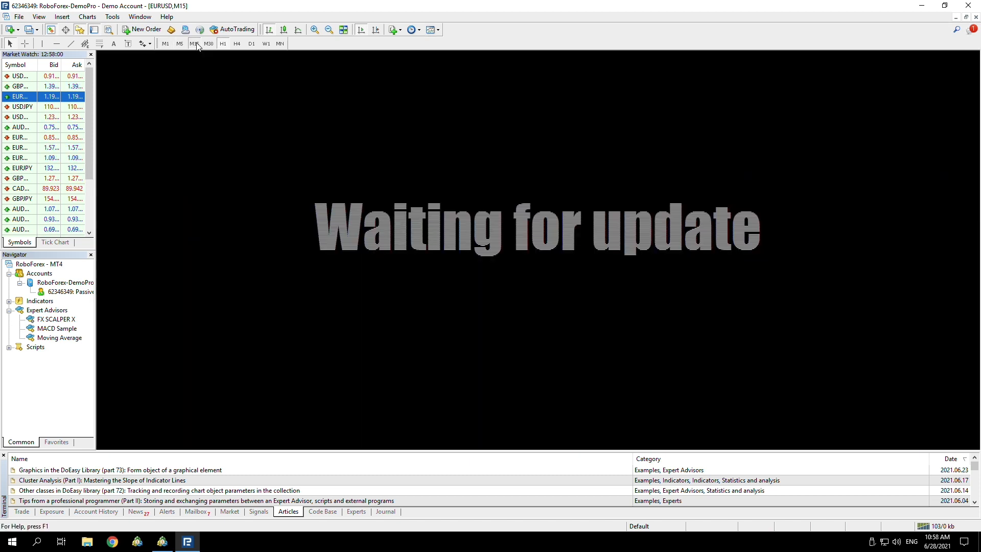
pyautogui.click(223, 43)
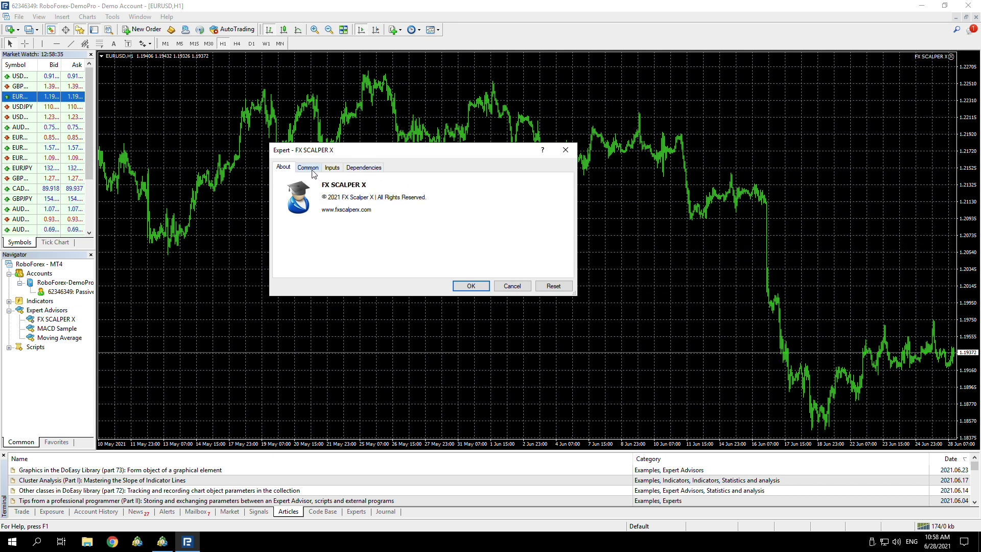
# Allow DLL imports on FX SCALPER X's Common settings, then show its input parameters.
pyautogui.click(307, 166)
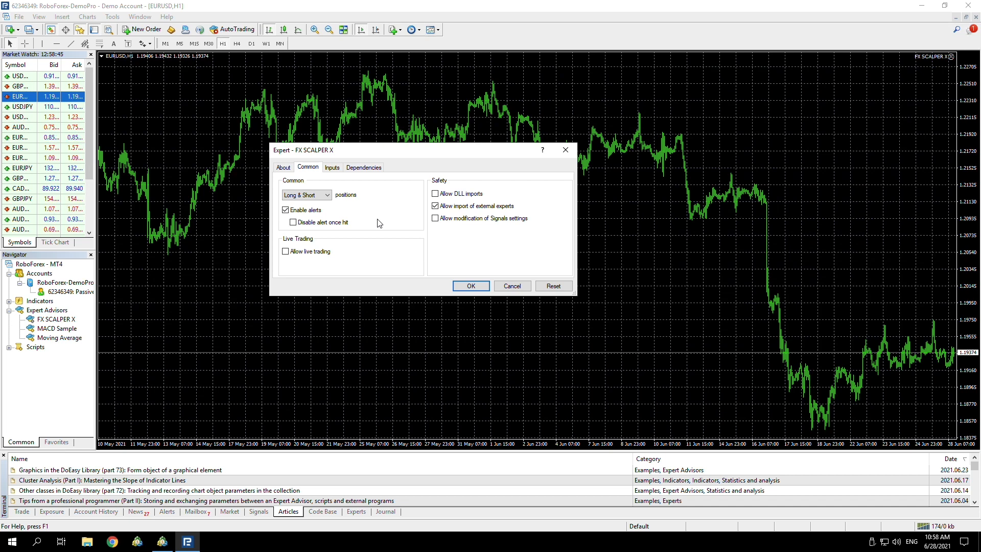
pyautogui.click(286, 251)
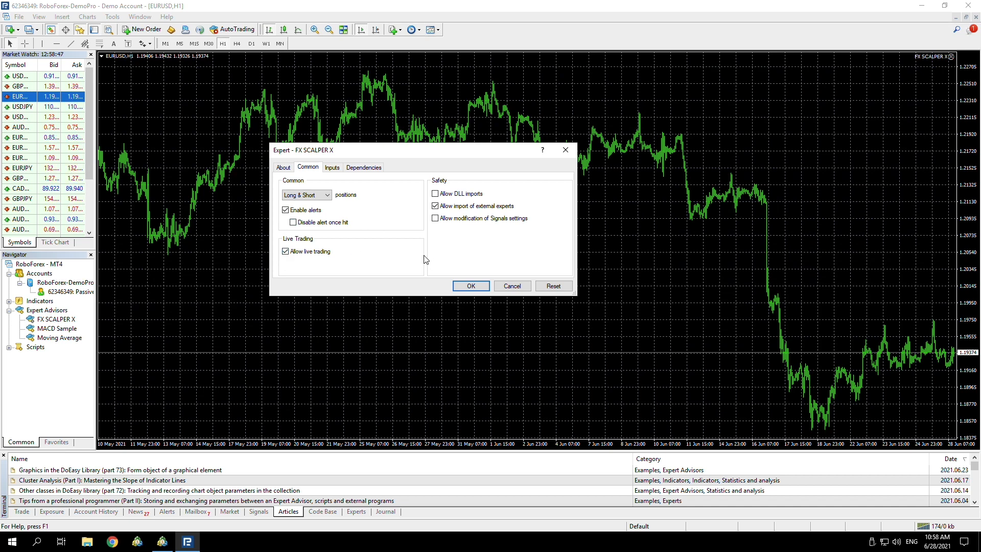
pyautogui.click(435, 193)
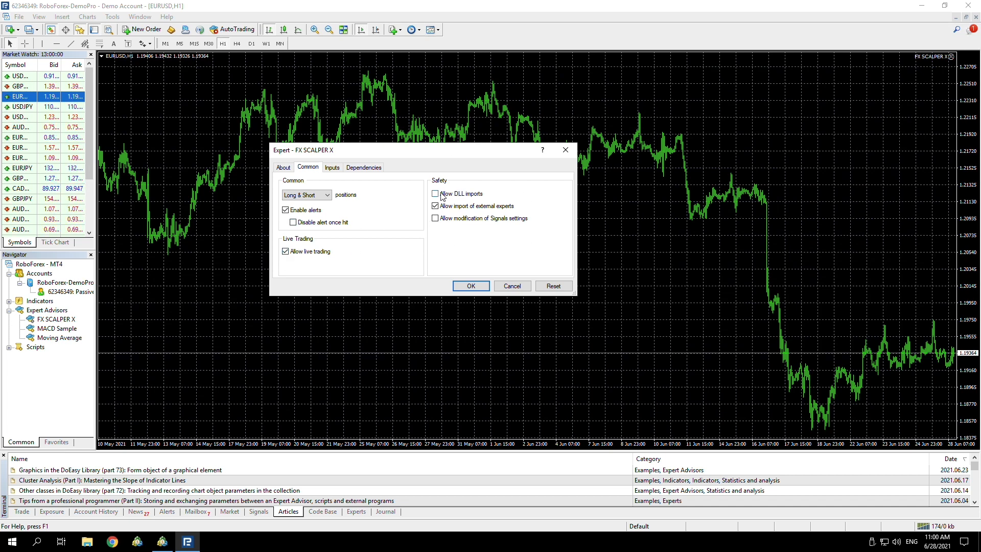
pyautogui.click(435, 193)
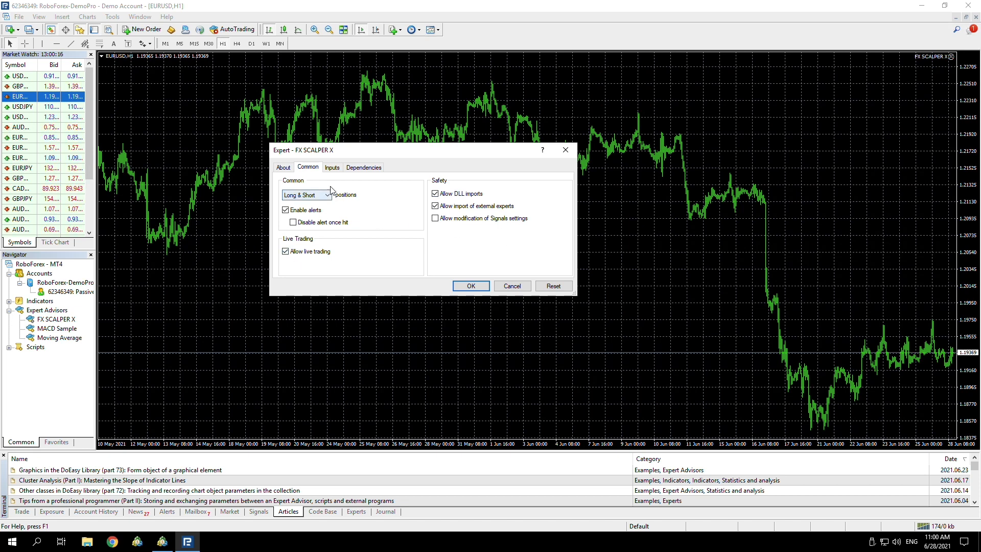
pyautogui.click(332, 166)
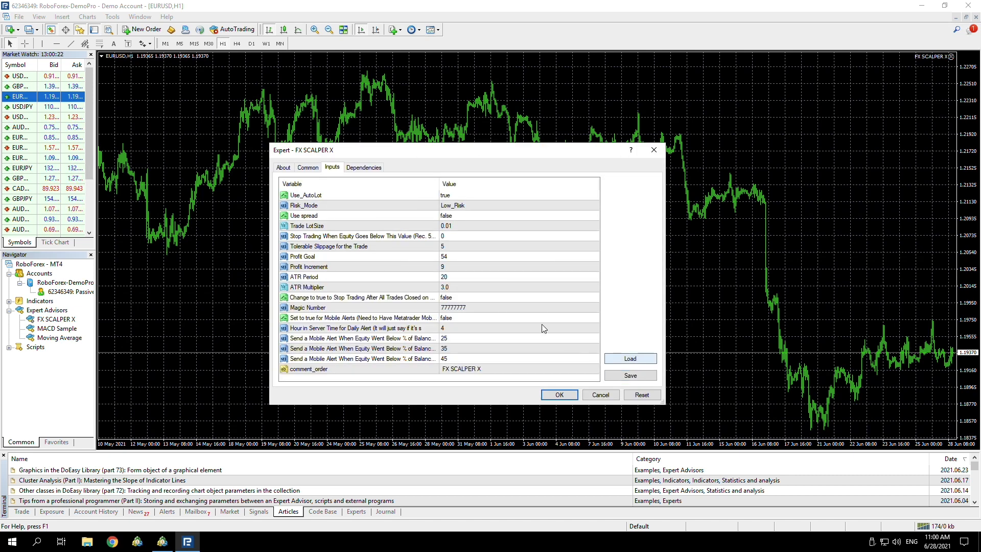
pyautogui.moveTo(495, 269)
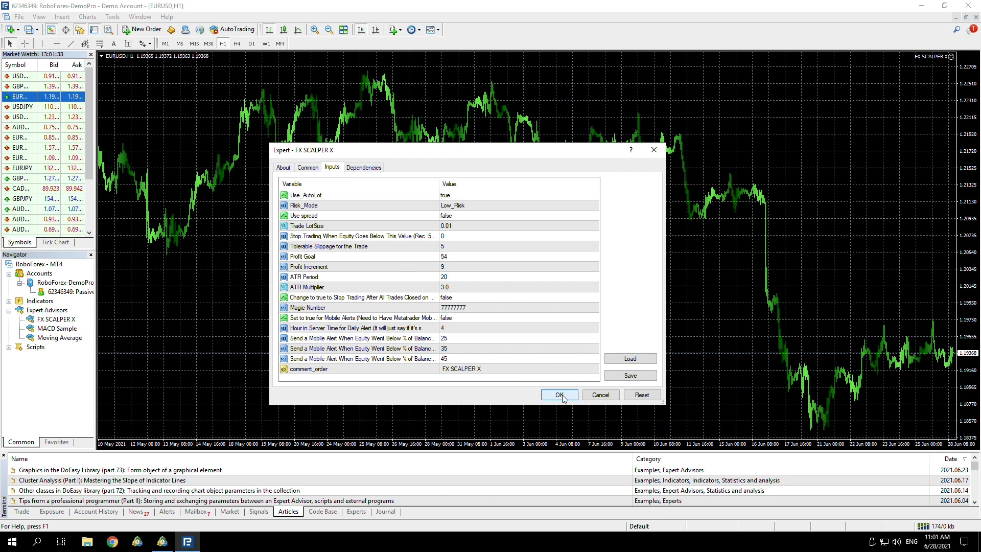
# Attach FX SCALPER X to the EURUSD chart and dismiss the license-check-failed alert.
pyautogui.click(559, 394)
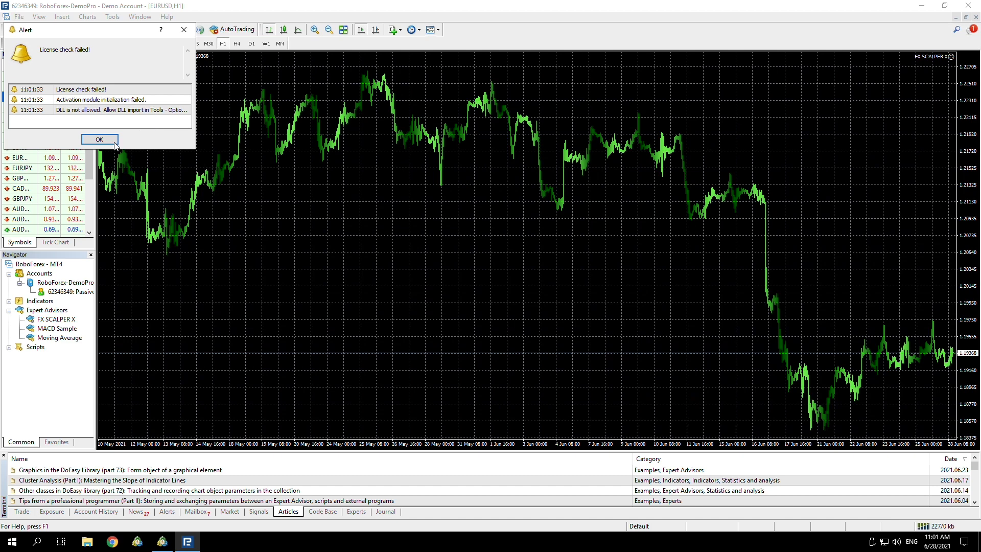
pyautogui.click(99, 139)
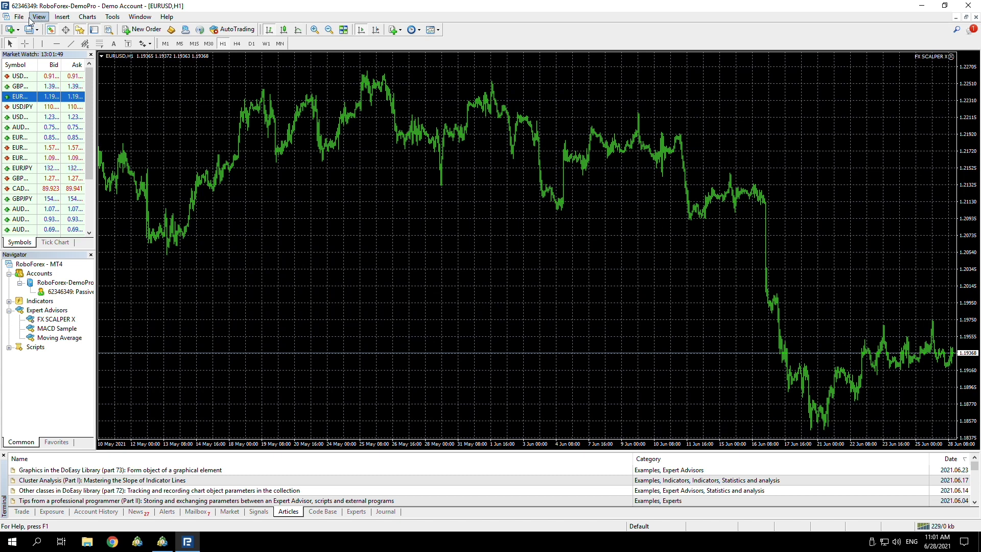
# Reach the Expert Advisors options in Tools > Options.
pyautogui.click(113, 16)
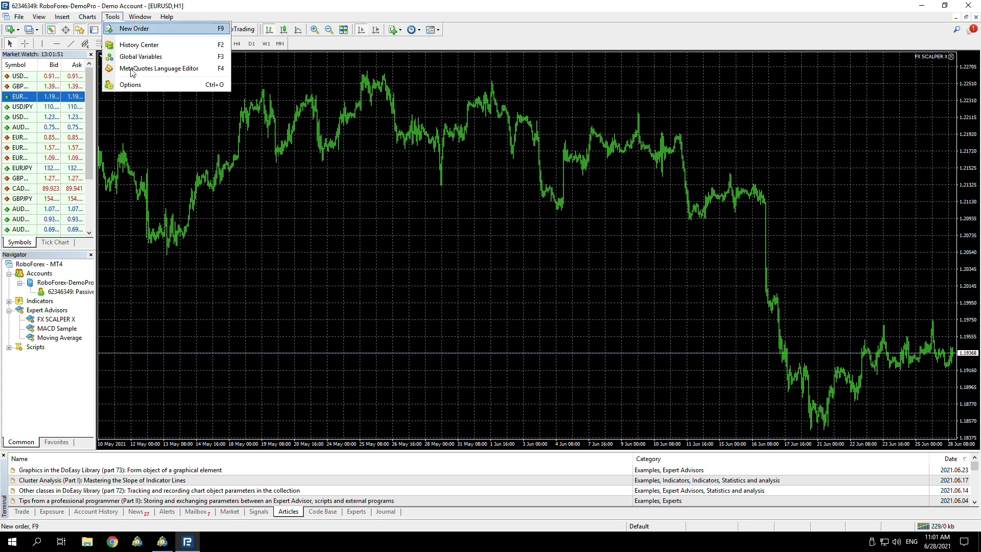
pyautogui.click(129, 85)
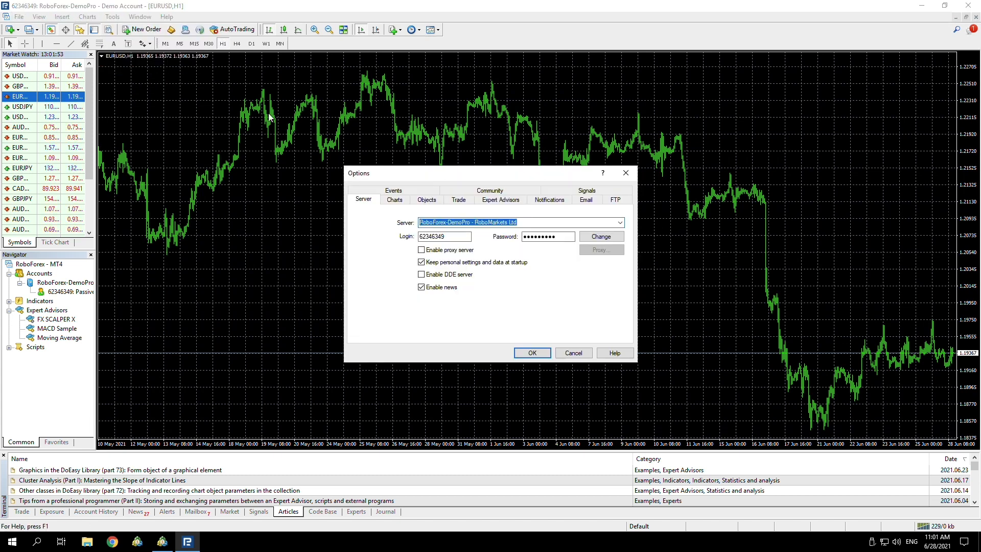
pyautogui.click(500, 199)
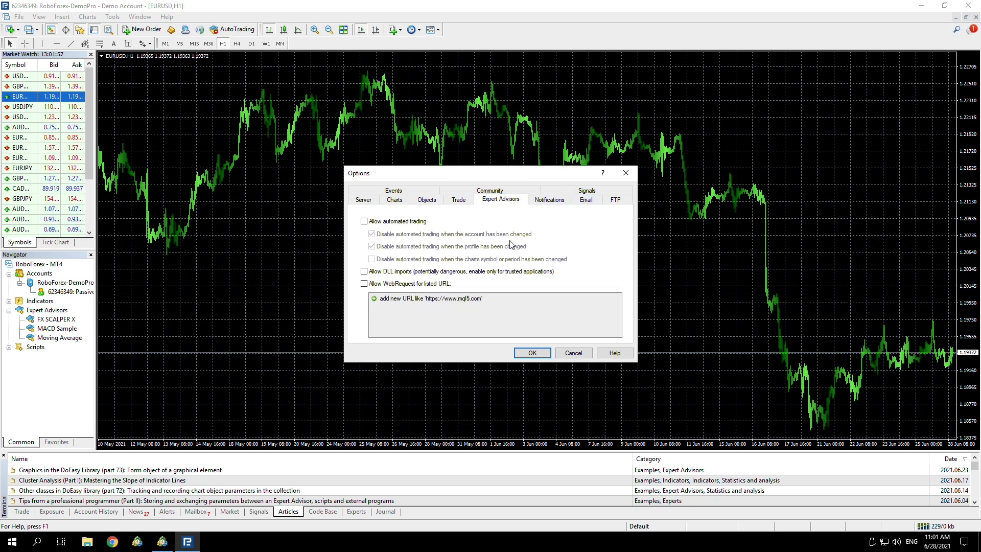
pyautogui.moveTo(459, 206)
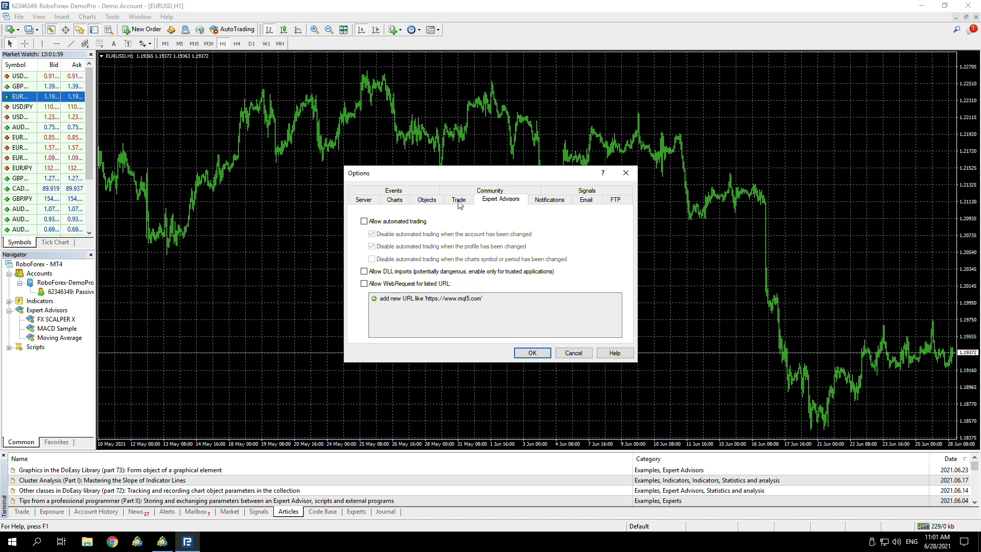
# Allow automated trading and DLL imports for all experts and save the options.
pyautogui.click(364, 221)
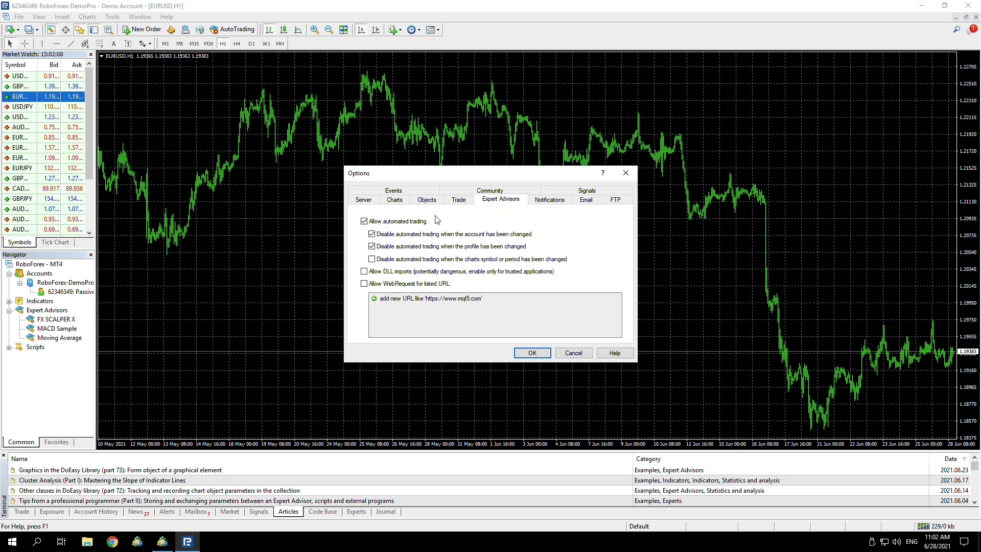
pyautogui.click(363, 220)
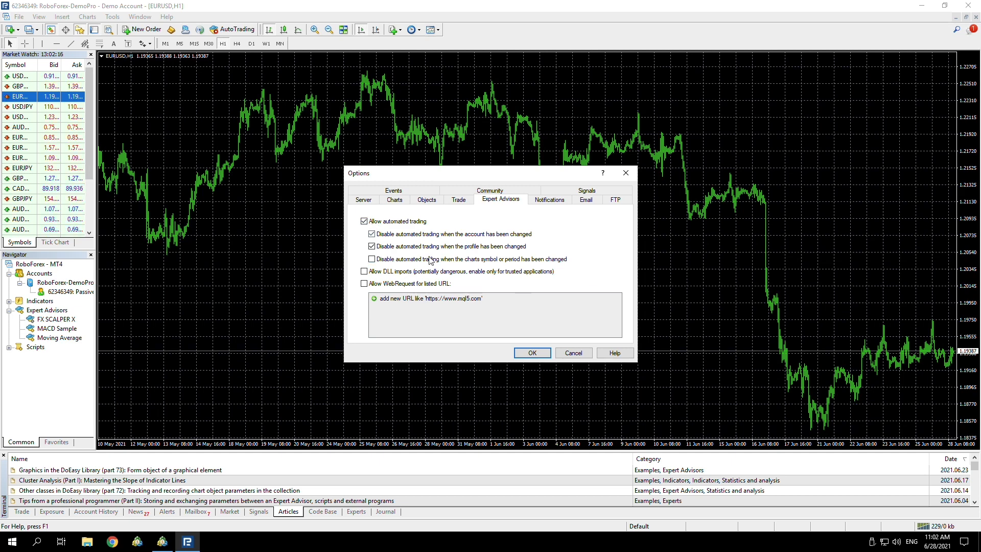
pyautogui.click(364, 272)
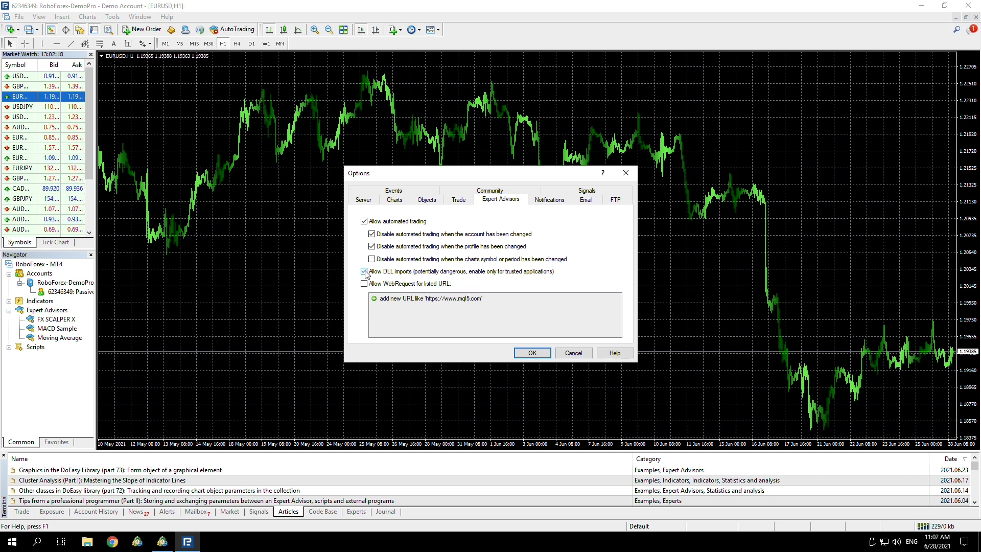
pyautogui.click(364, 271)
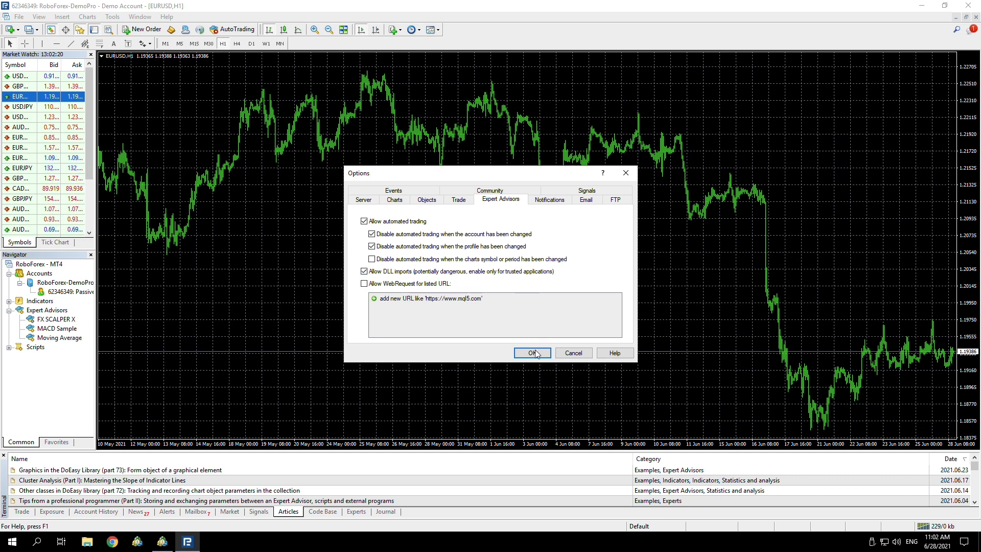
pyautogui.click(531, 353)
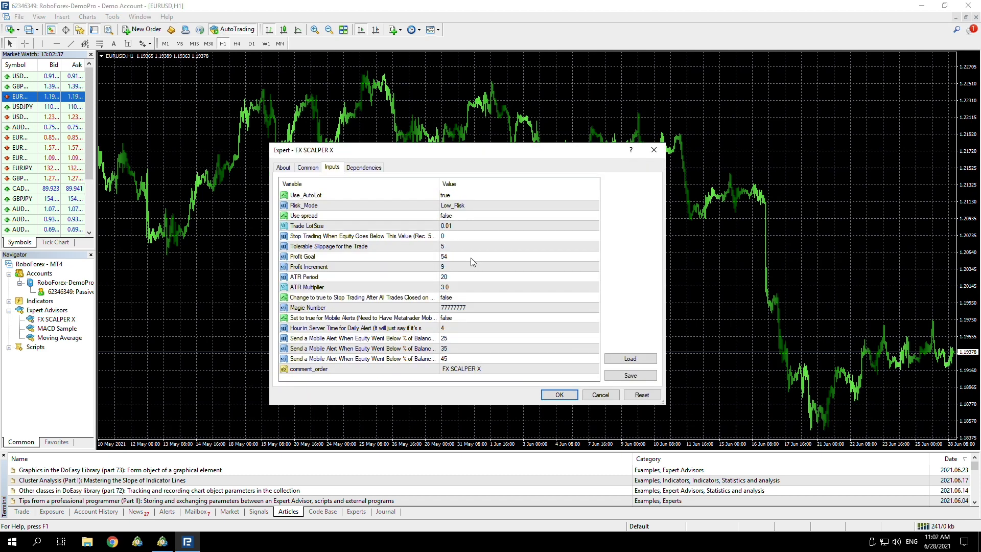
pyautogui.moveTo(479, 252)
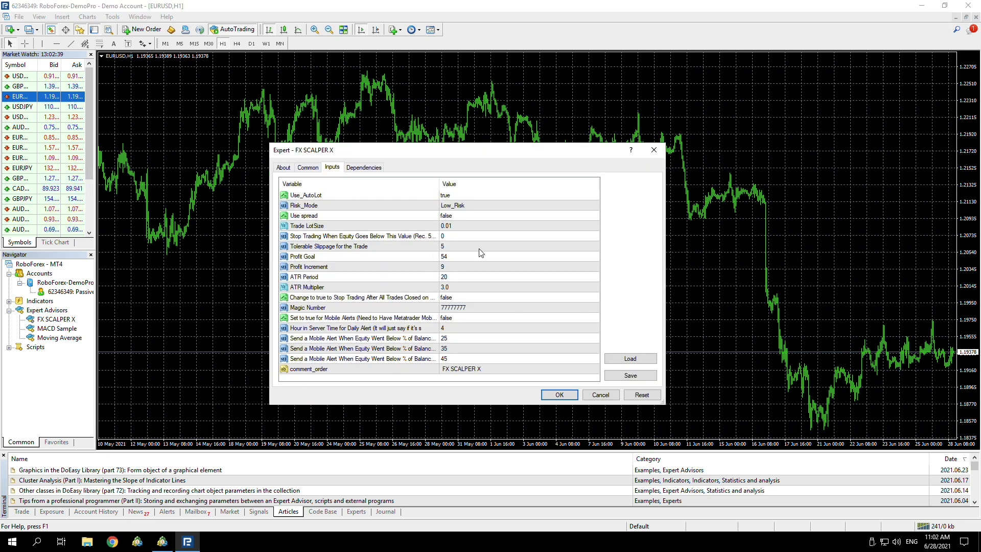
# Review FX SCALPER X's Common and About settings and confirm so it runs on EURUSD.
pyautogui.click(308, 167)
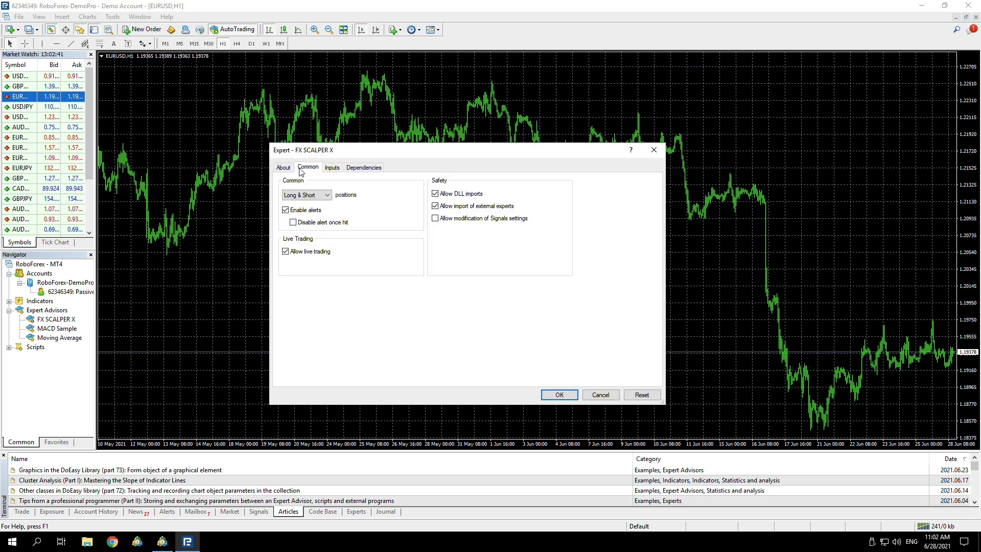
pyautogui.click(283, 167)
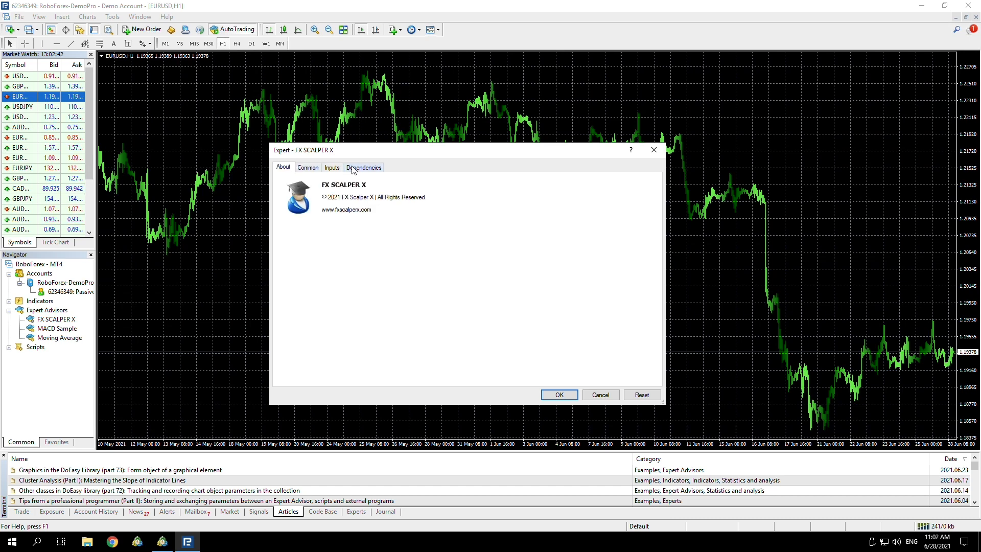
pyautogui.click(558, 394)
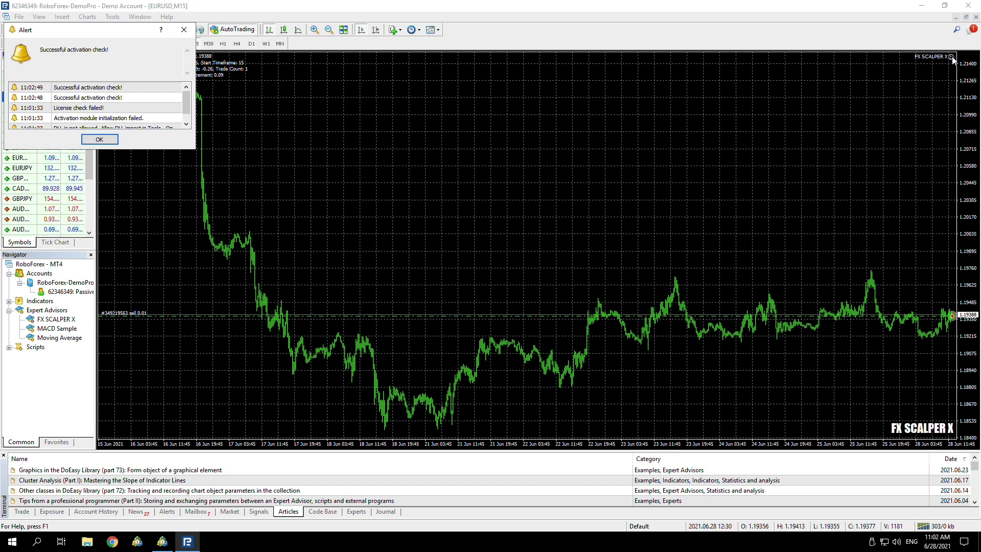
# Dismiss the successful-activation alert, leaving the 0.01-lot EURUSD sell trade listed.
pyautogui.click(99, 139)
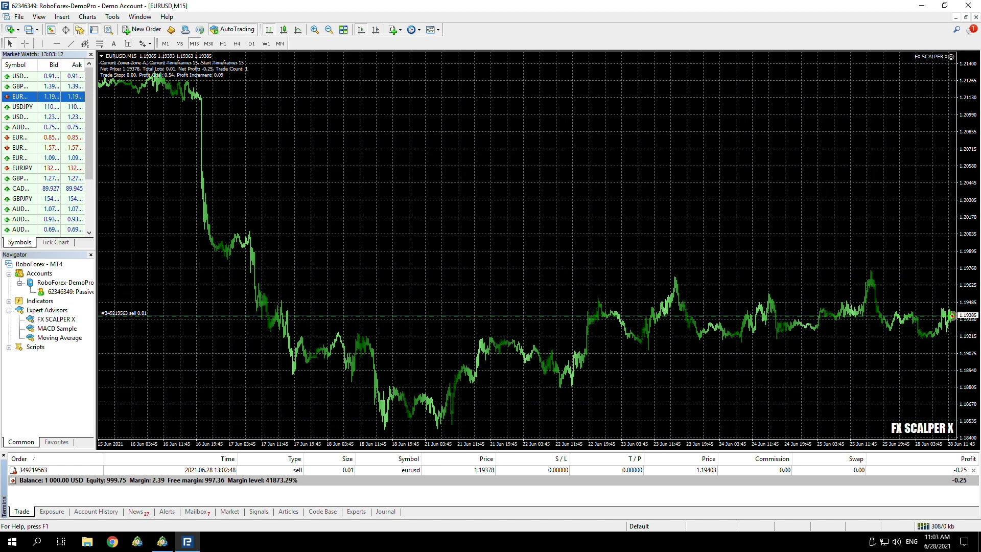
pyautogui.moveTo(498, 270)
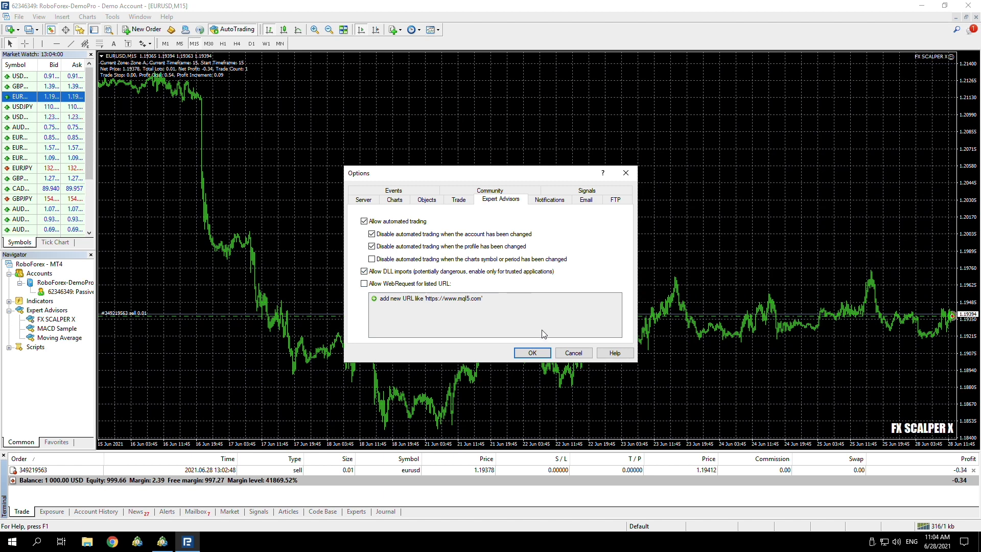
pyautogui.click(531, 353)
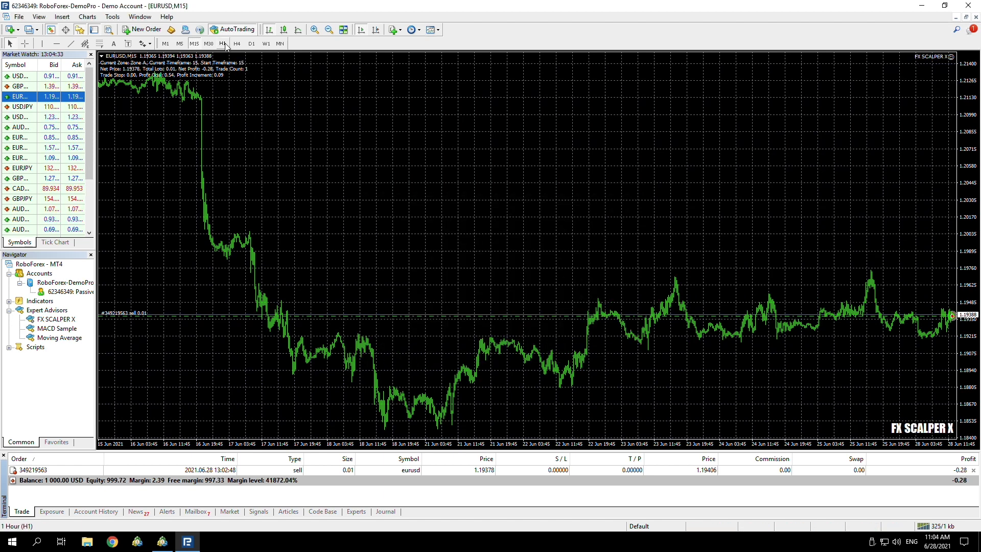
pyautogui.moveTo(194, 42)
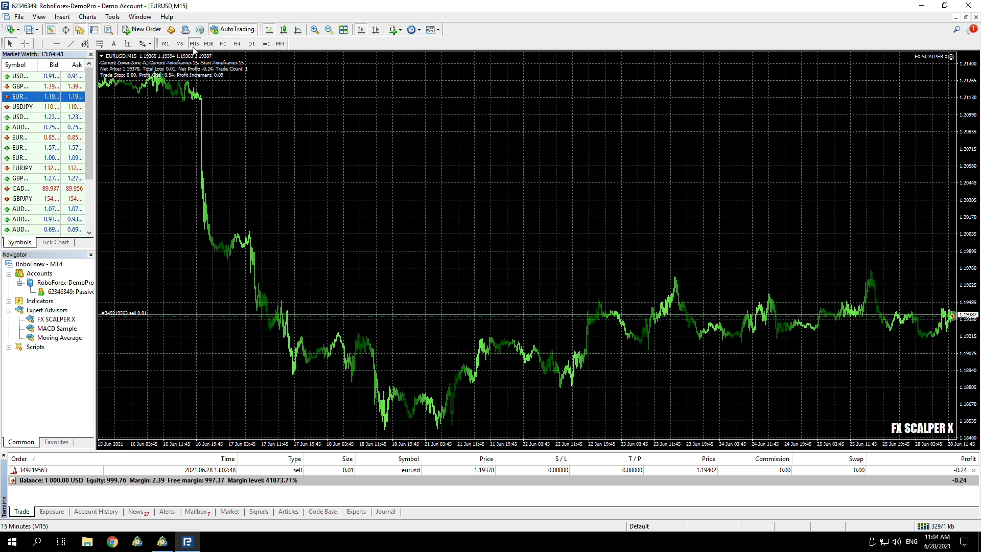
pyautogui.moveTo(180, 43)
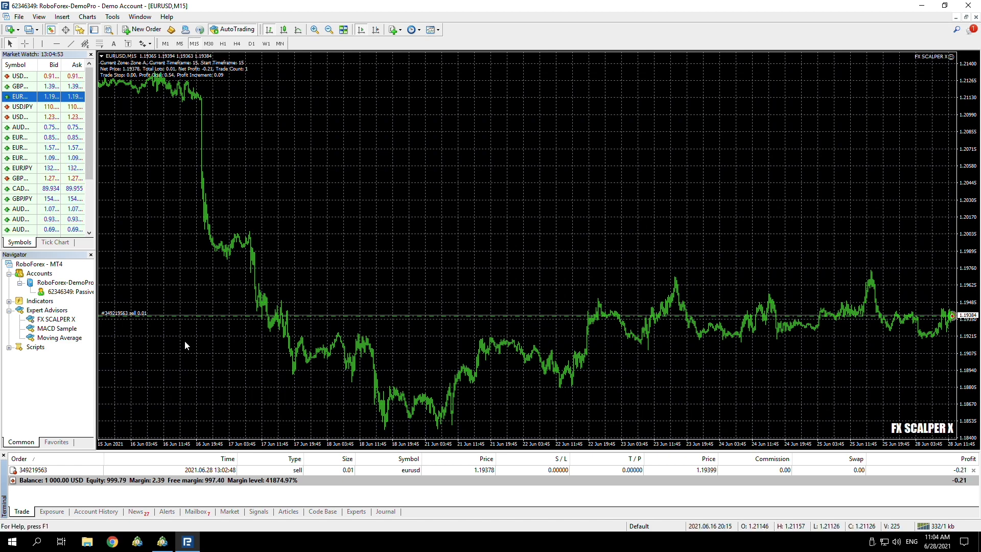
pyautogui.moveTo(138, 485)
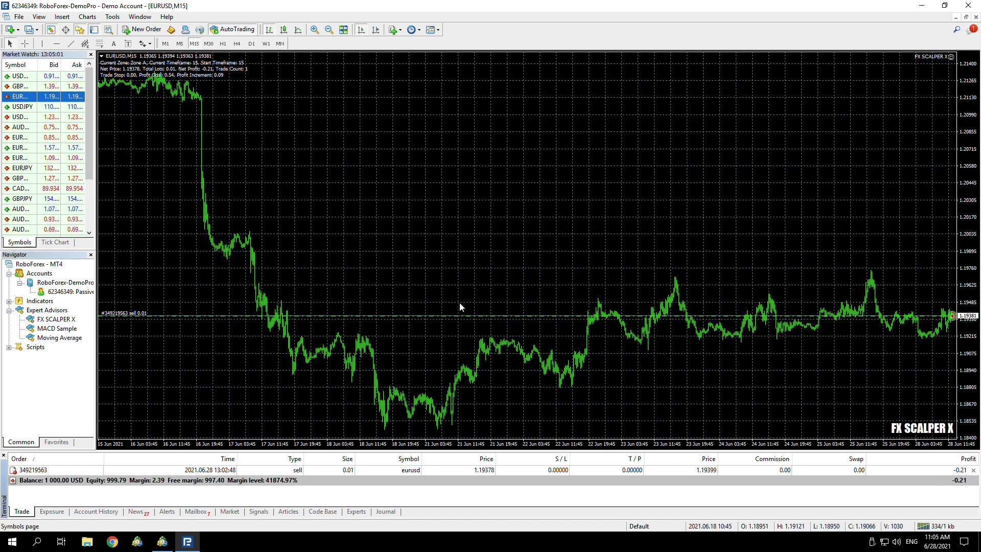
pyautogui.moveTo(368, 315)
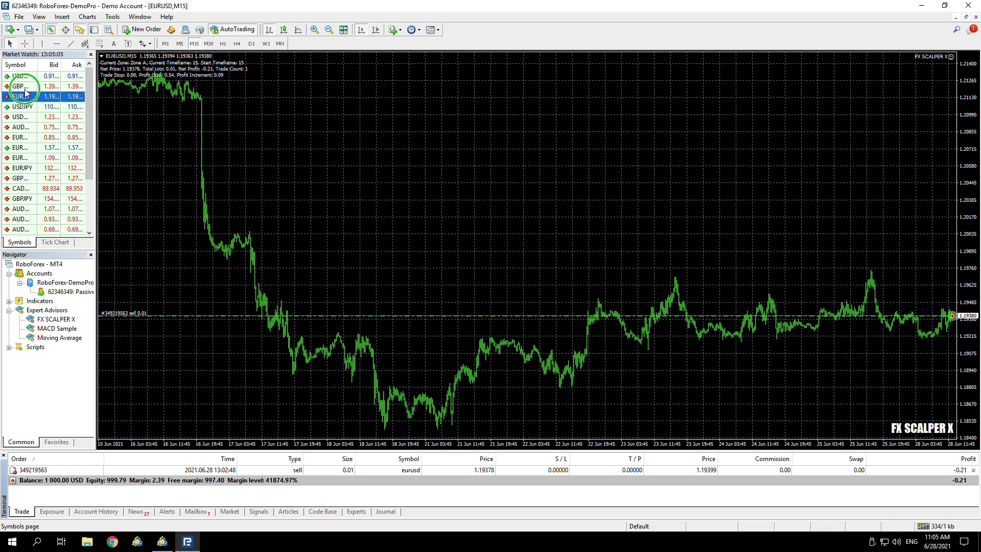
pyautogui.rightClick(25, 86)
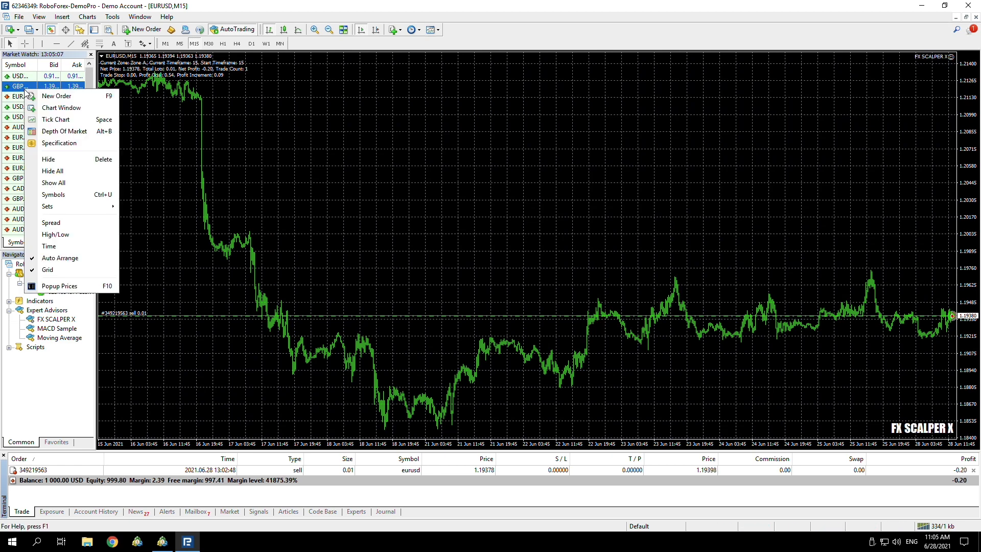
pyautogui.click(61, 107)
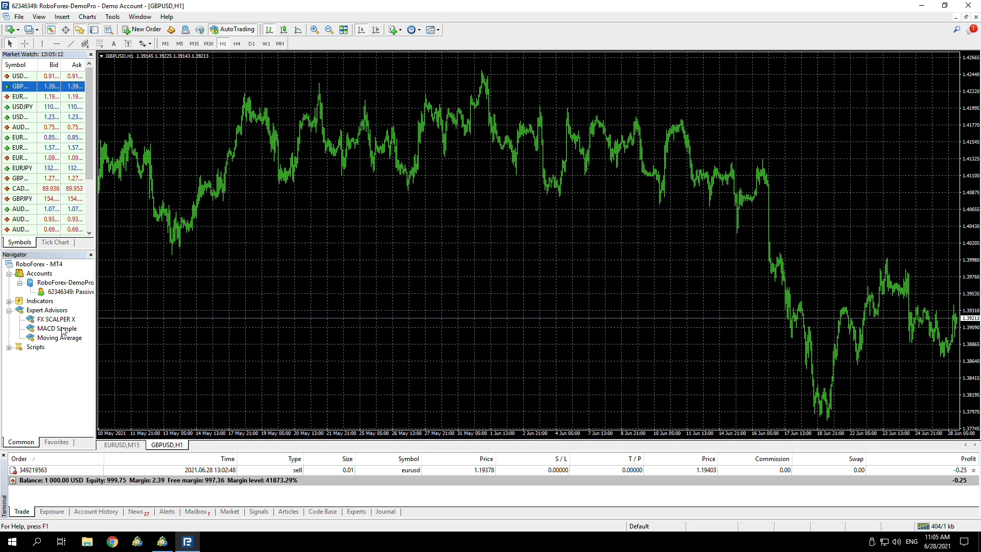
pyautogui.doubleClick(55, 318)
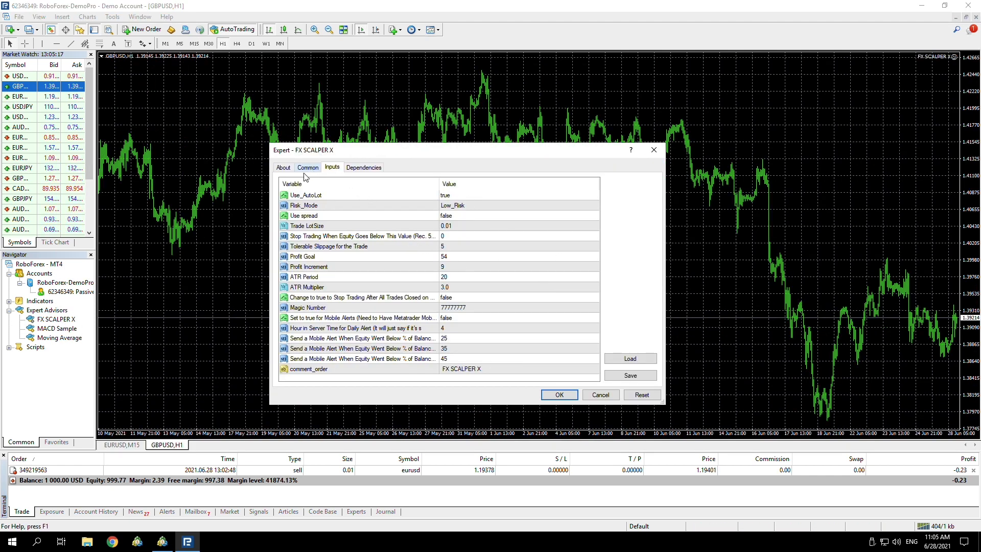
pyautogui.click(308, 166)
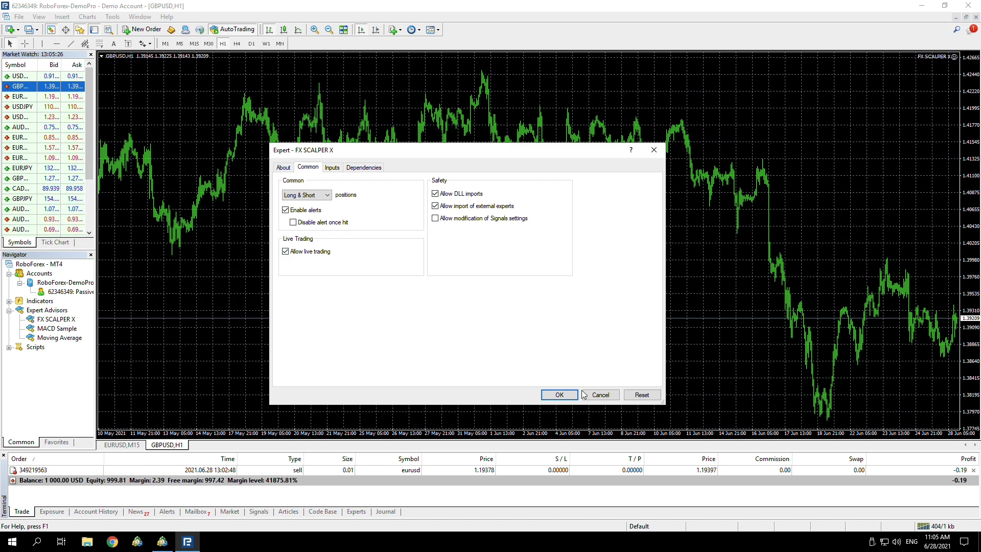
pyautogui.click(558, 394)
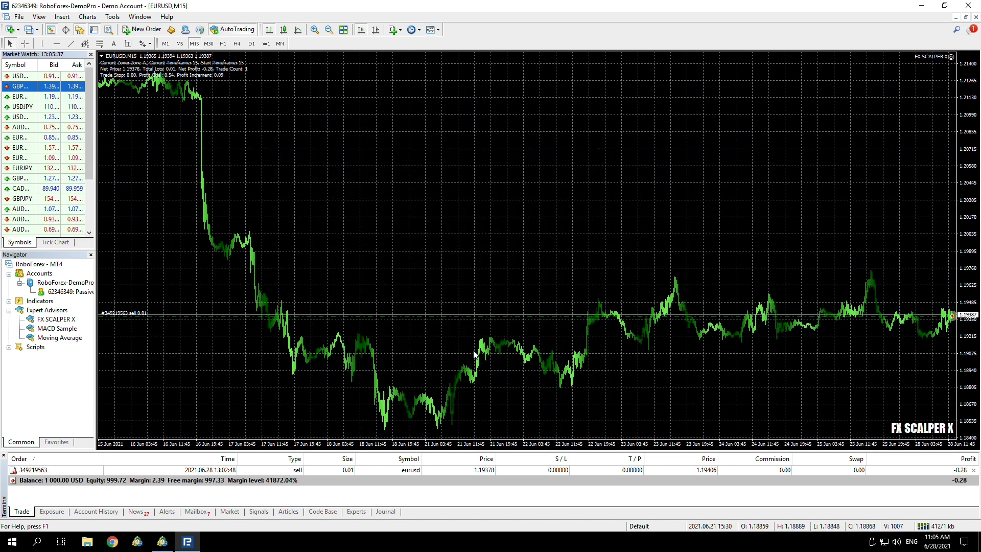